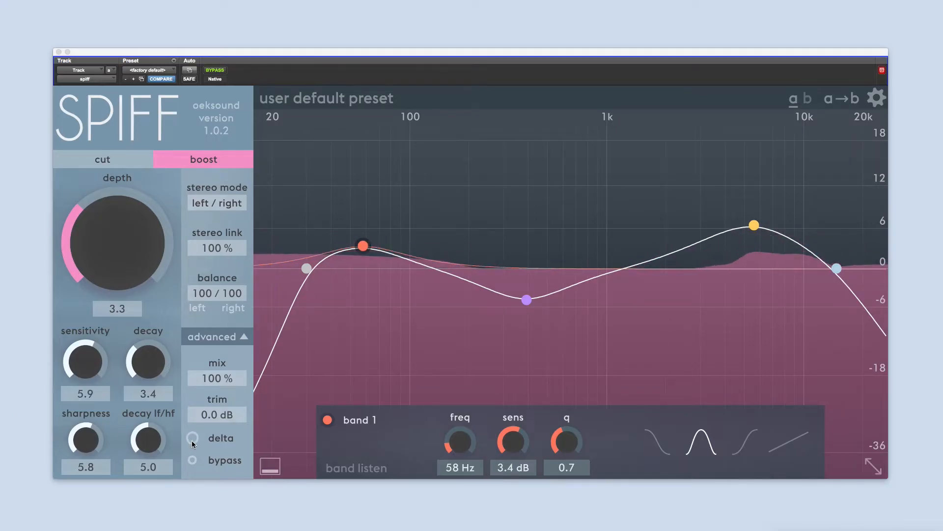
Audition the delta signal while cutting transients at depth 3.6, then return to boost
click(193, 438)
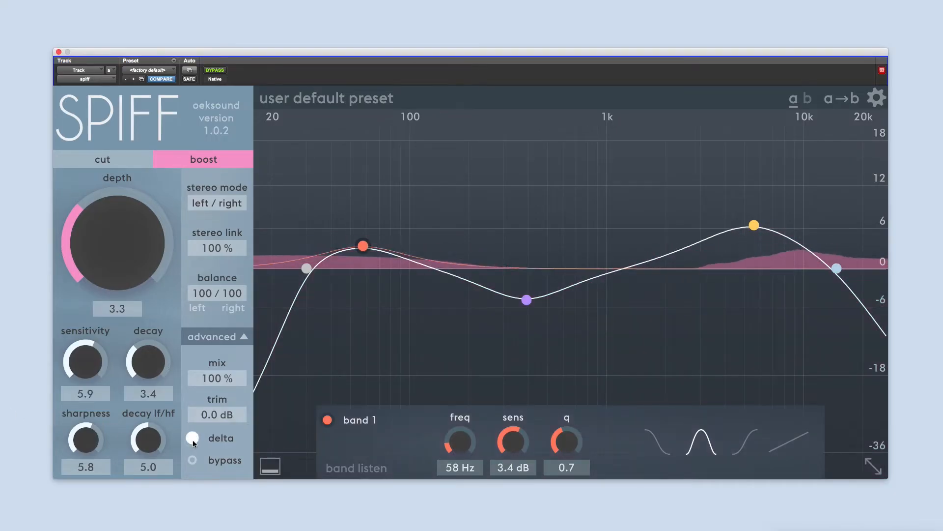
mouse_move(131, 160)
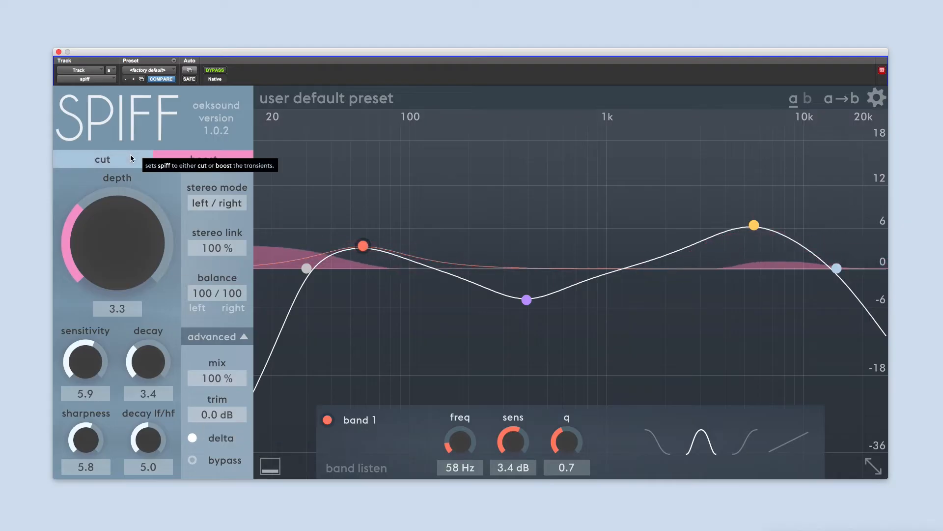
click(103, 159)
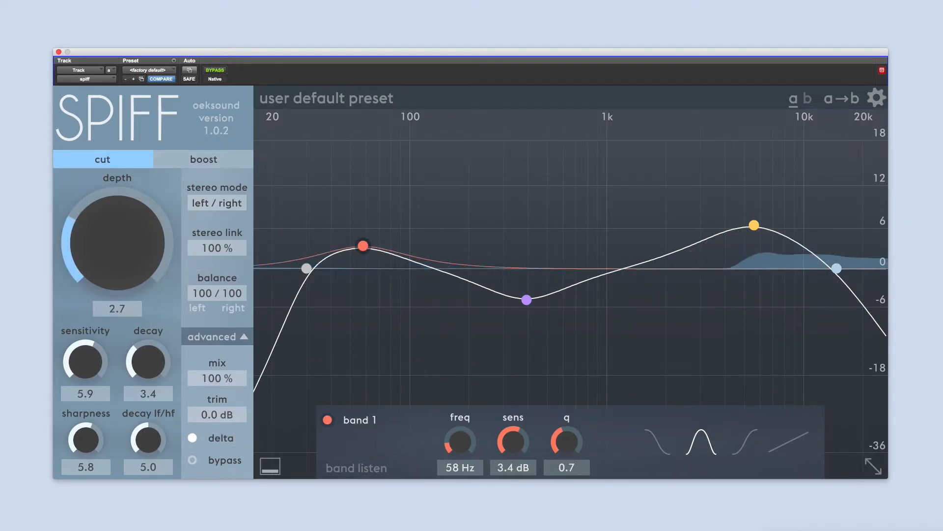
drag(117, 242, 93, 253)
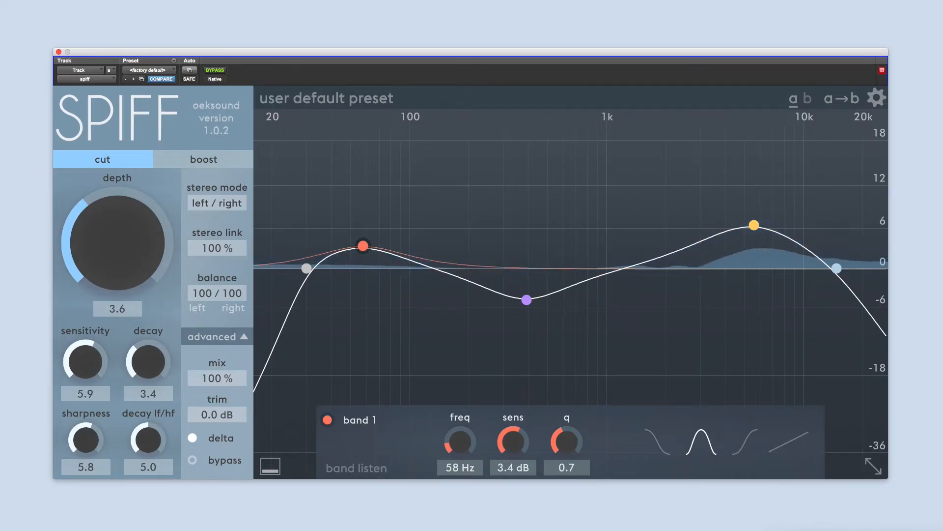
click(192, 438)
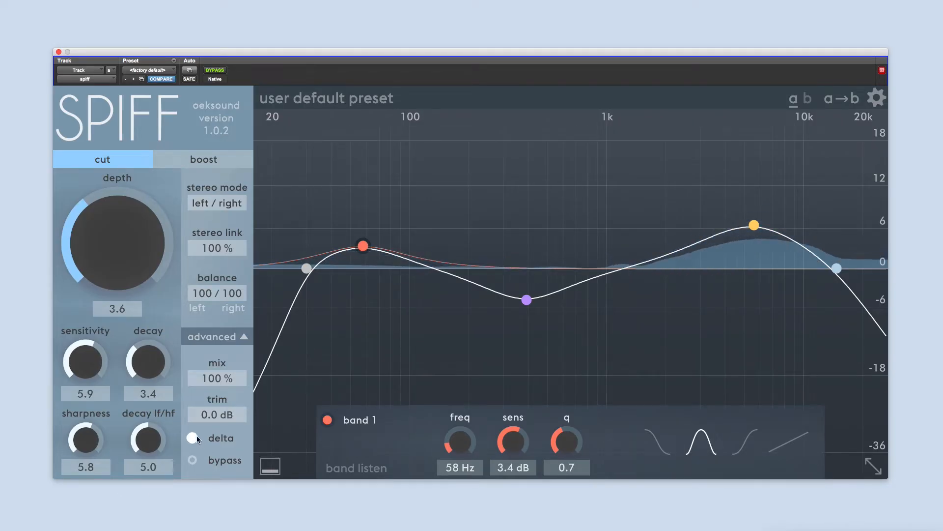
mouse_move(191, 437)
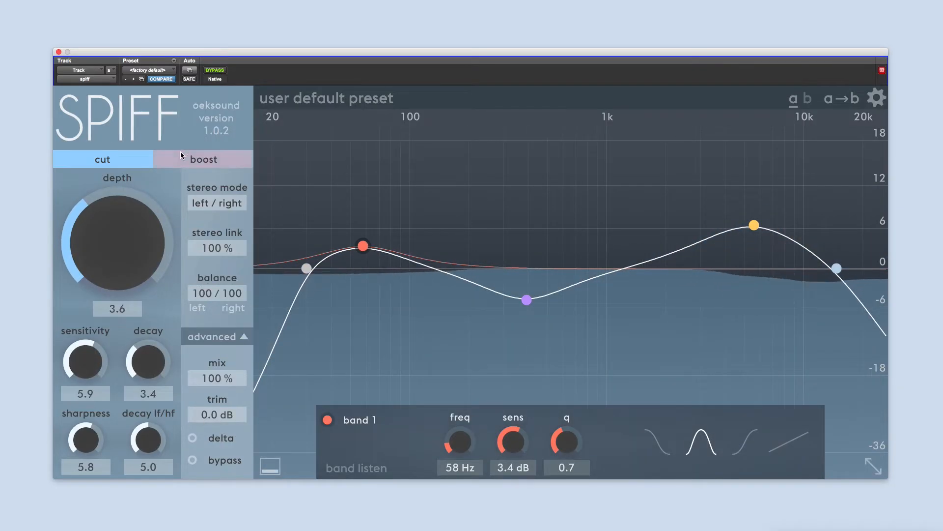
click(203, 159)
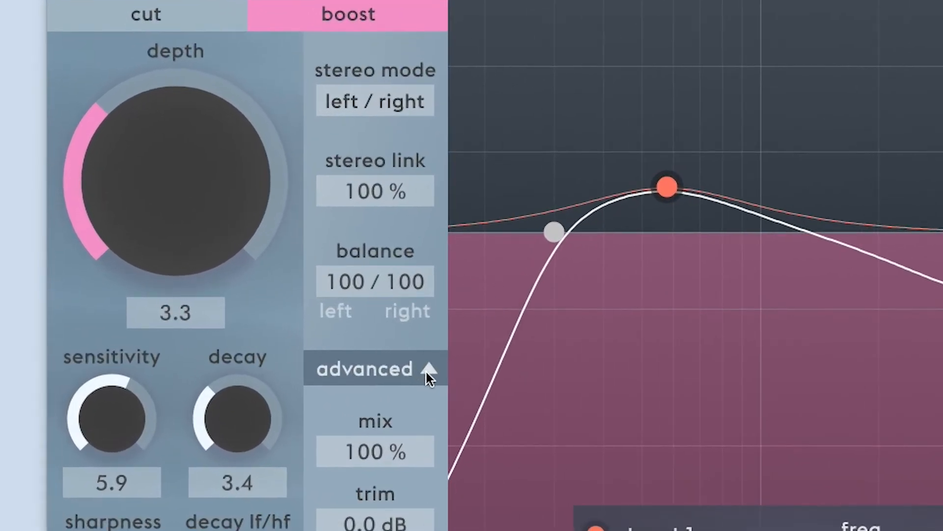
Try the add dynamics to master preset and restore the initial settings
click(366, 369)
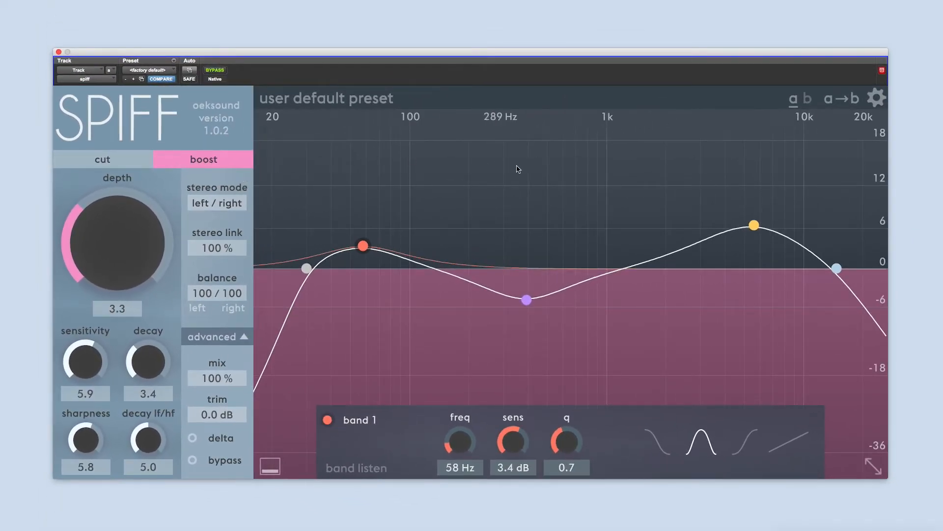
click(327, 98)
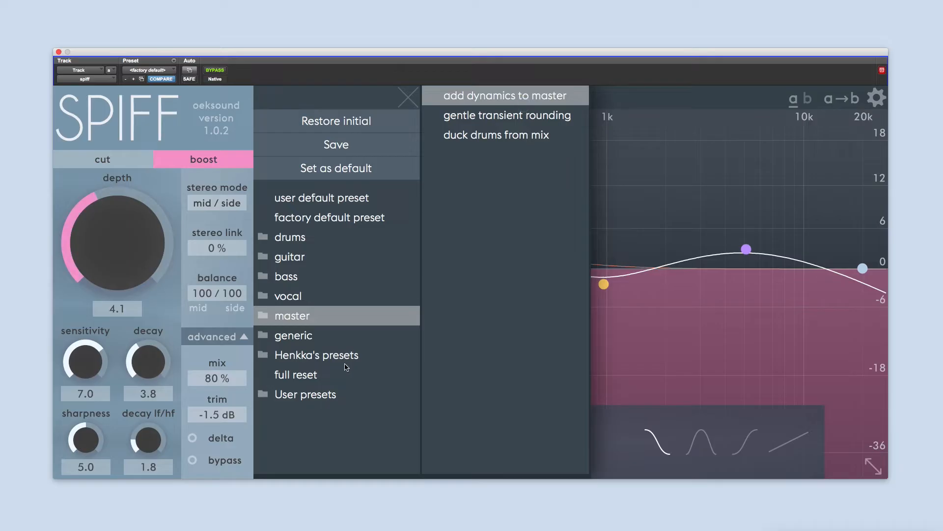
mouse_move(336, 370)
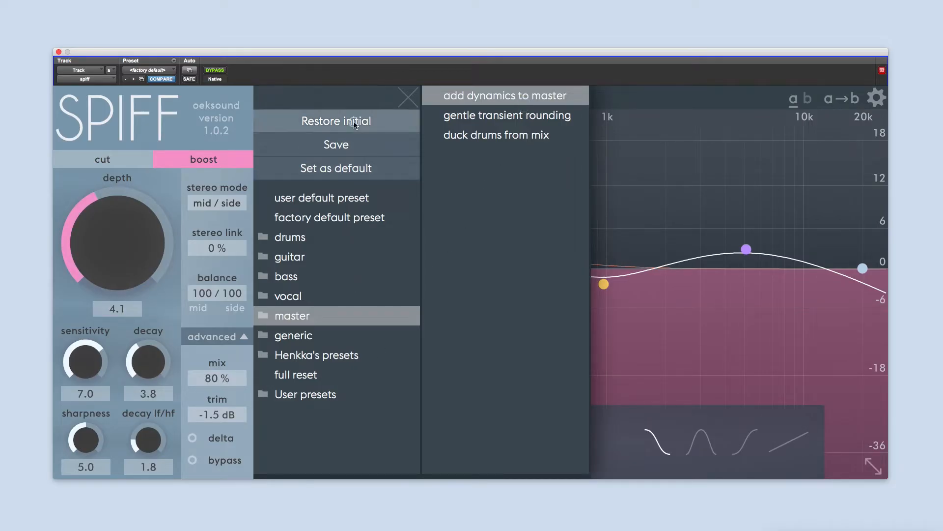
click(504, 95)
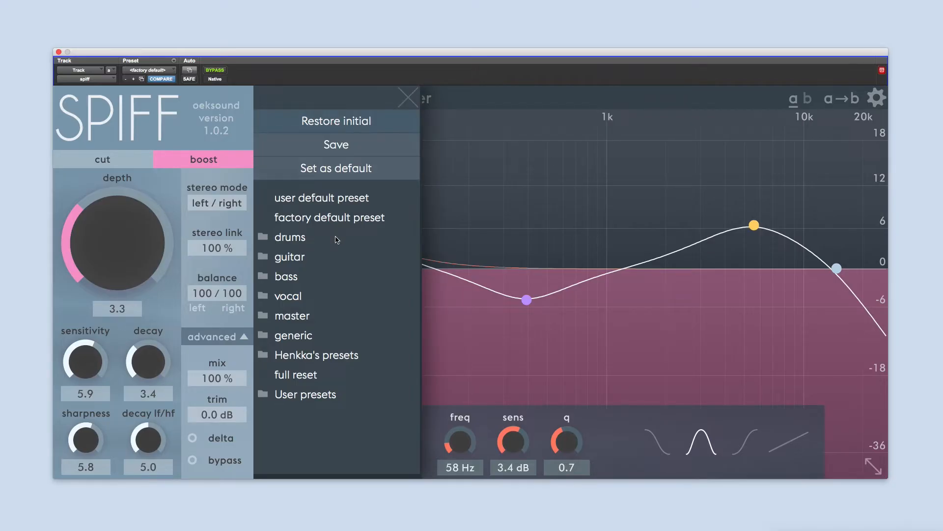
mouse_move(300, 252)
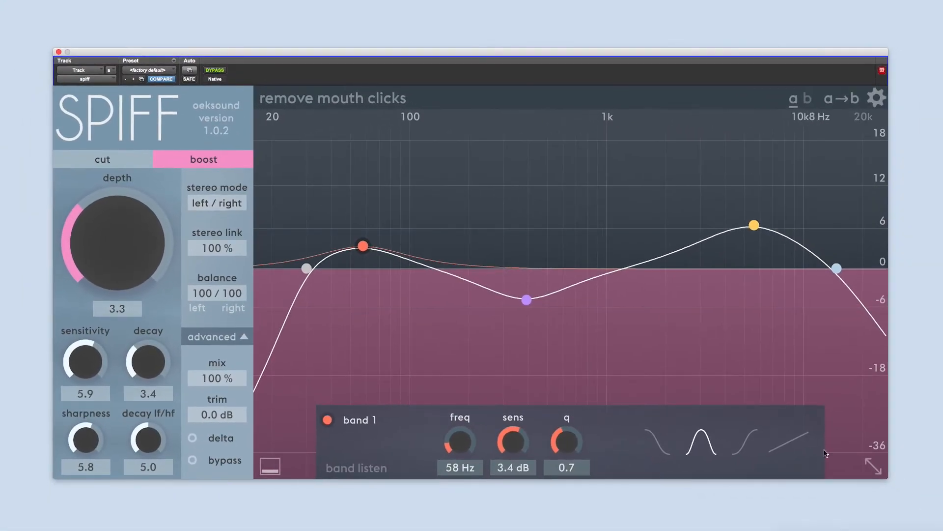
Restore the full plugin window and switch to cutting transients with delta off
click(873, 466)
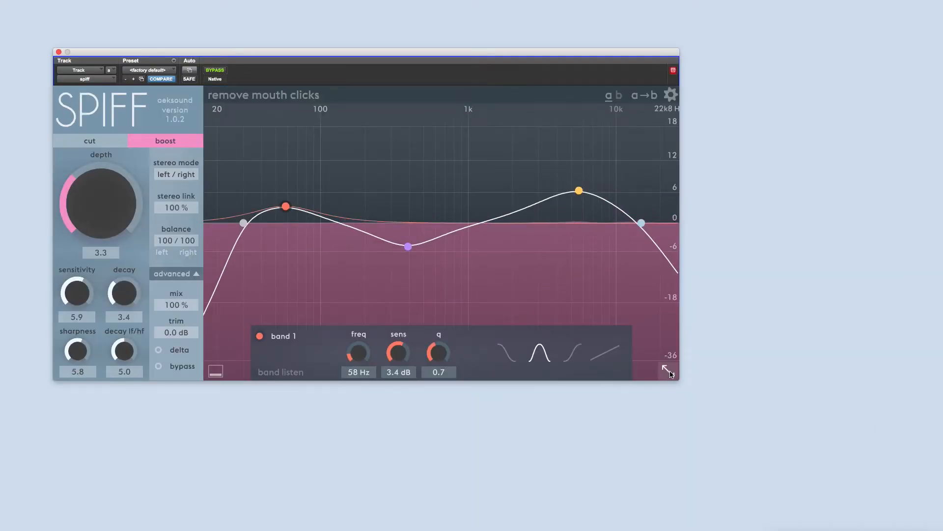
drag(669, 368, 877, 468)
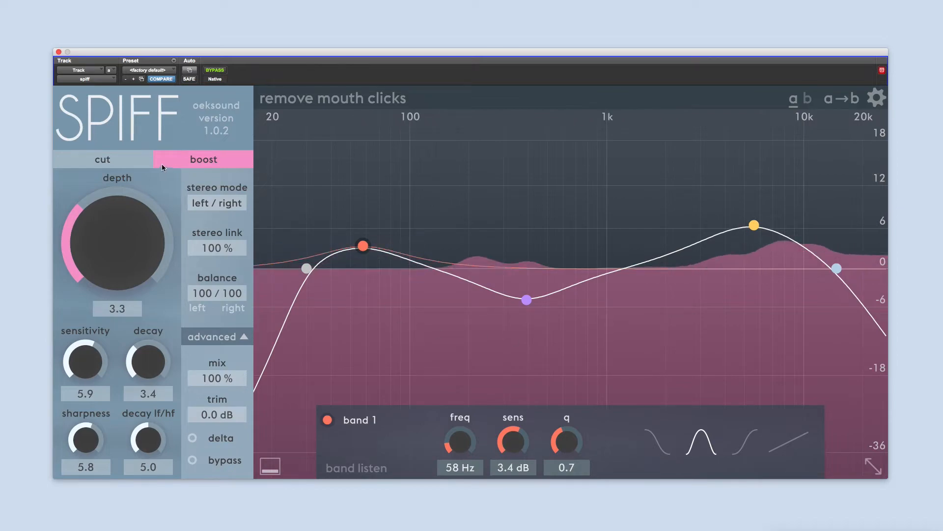
click(102, 159)
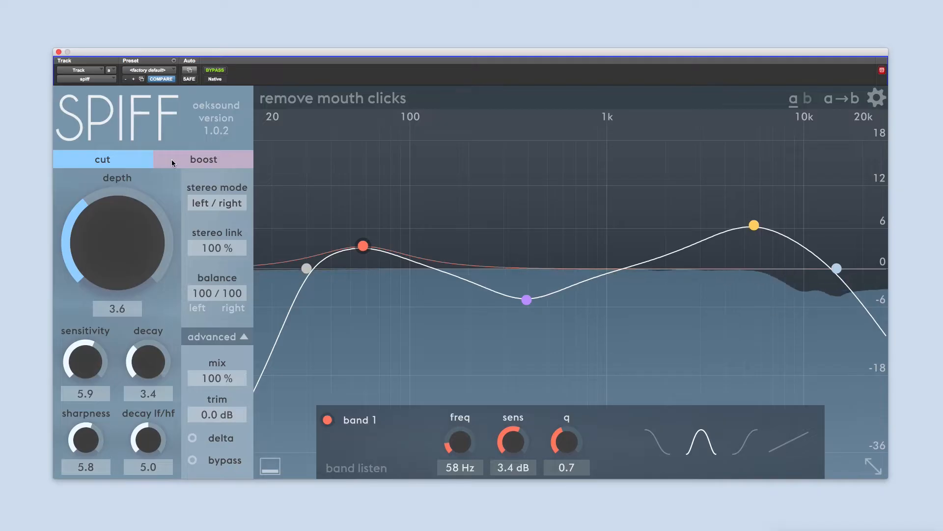
click(203, 159)
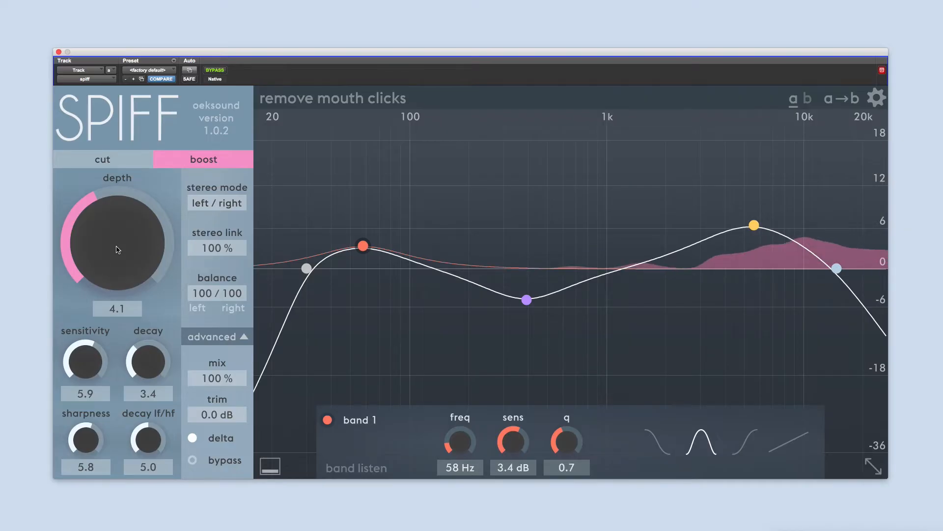
click(101, 160)
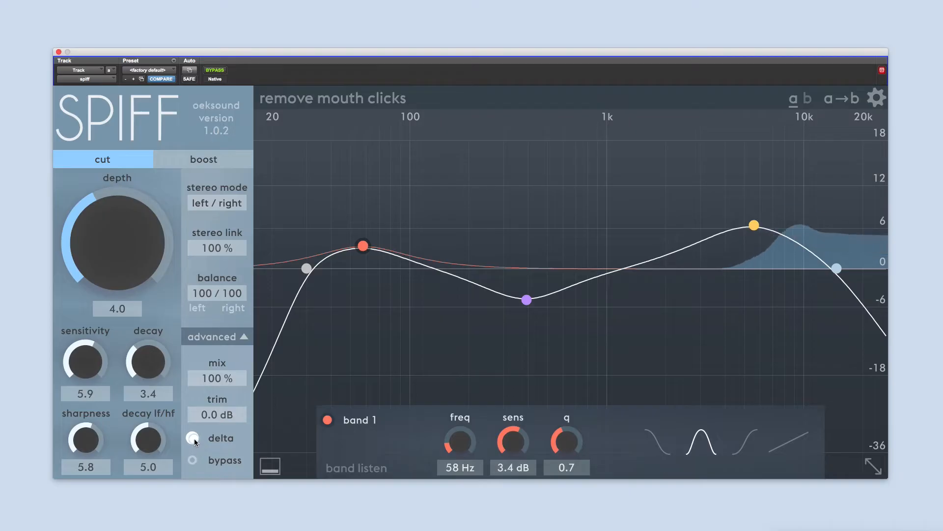
click(192, 437)
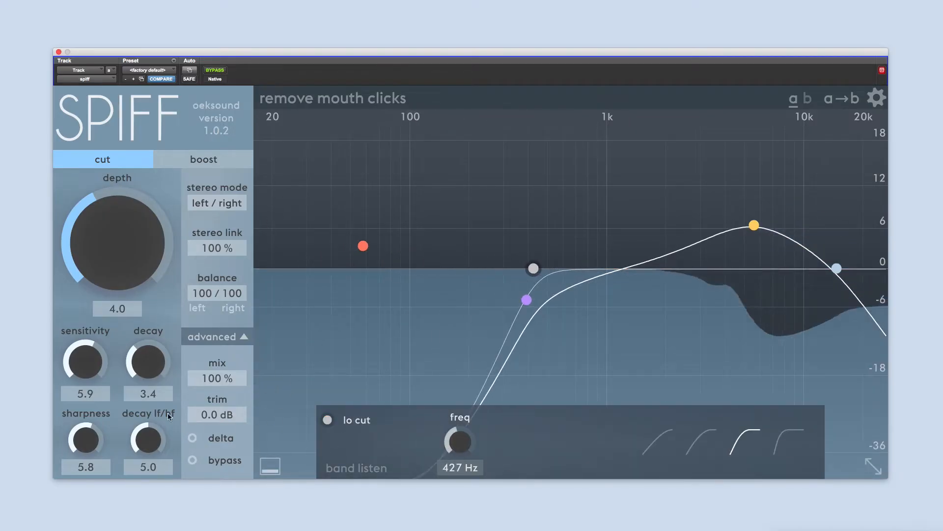
Raise the cut depth to 7.0 and lengthen the decay to about 6.5
drag(117, 240, 126, 210)
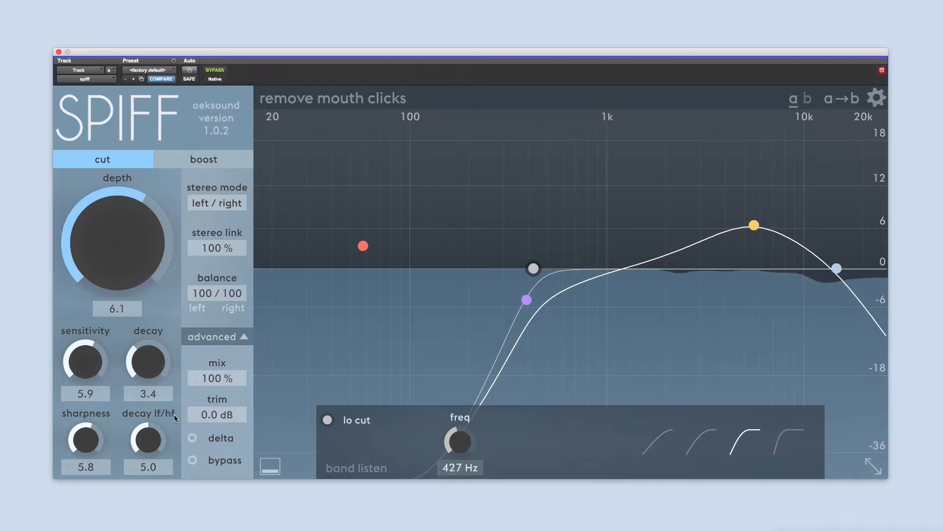
drag(117, 241, 111, 280)
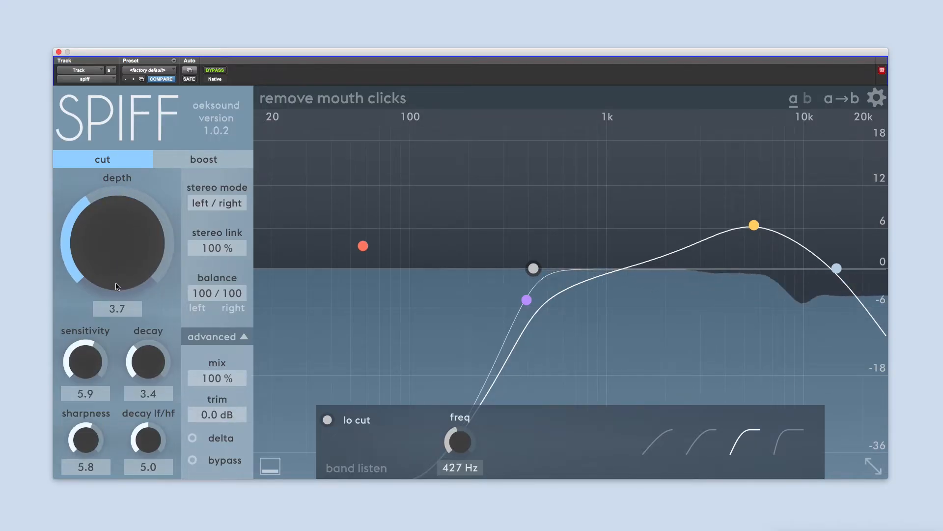
drag(148, 361, 153, 337)
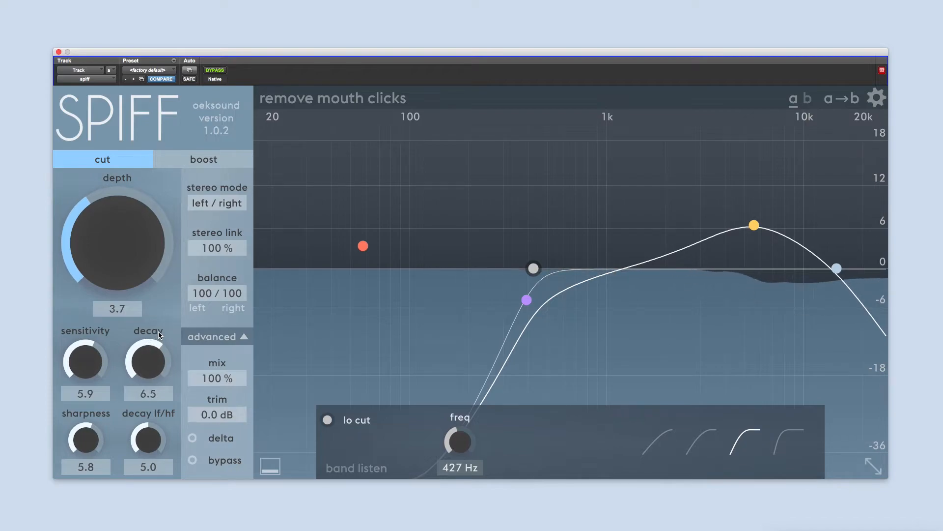
drag(117, 241, 125, 259)
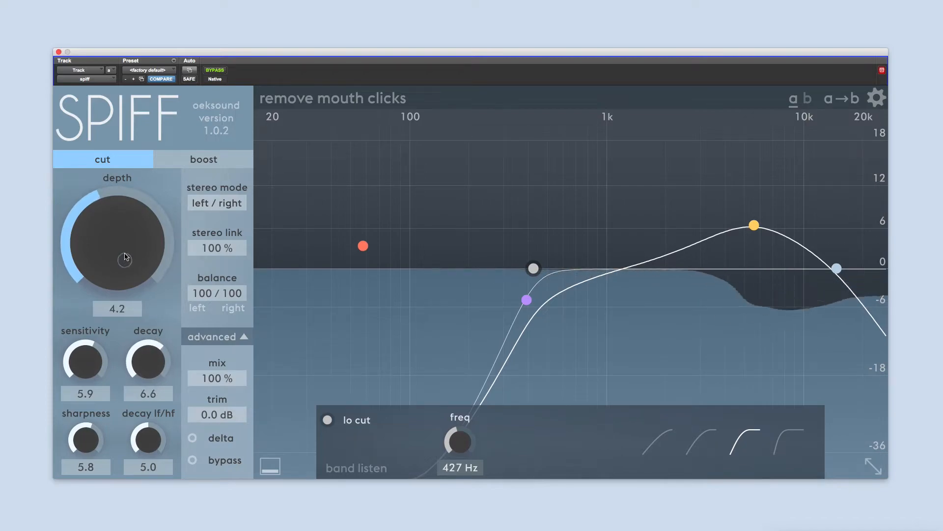
drag(125, 256, 127, 236)
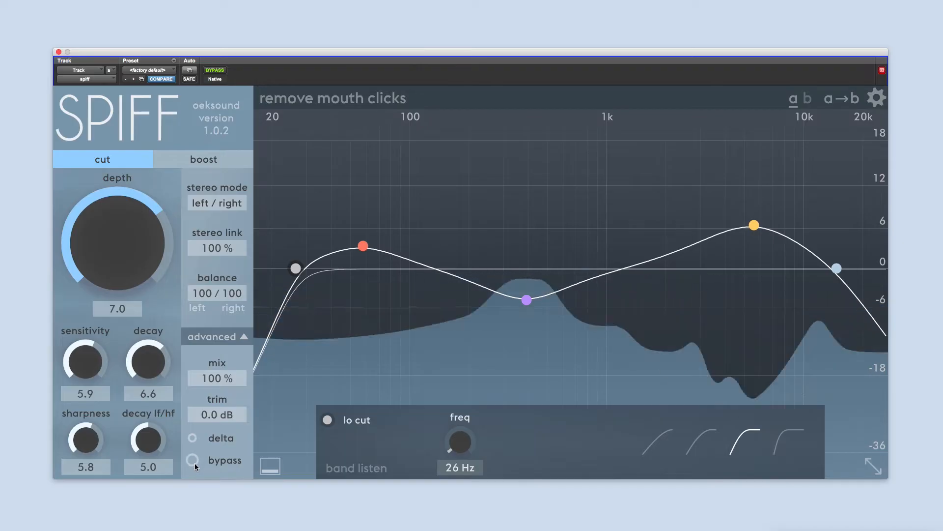
After a bypass comparison, boost transients at about 5.7 depth
click(191, 460)
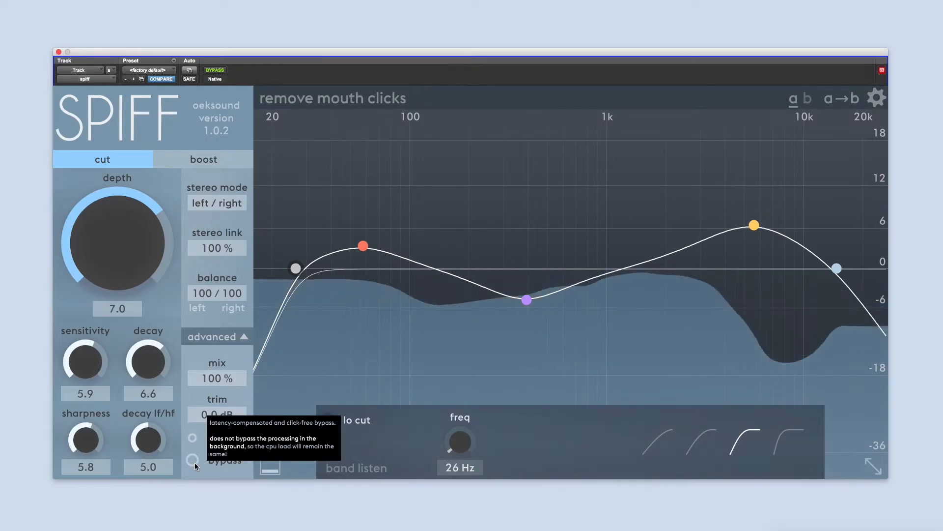
click(203, 159)
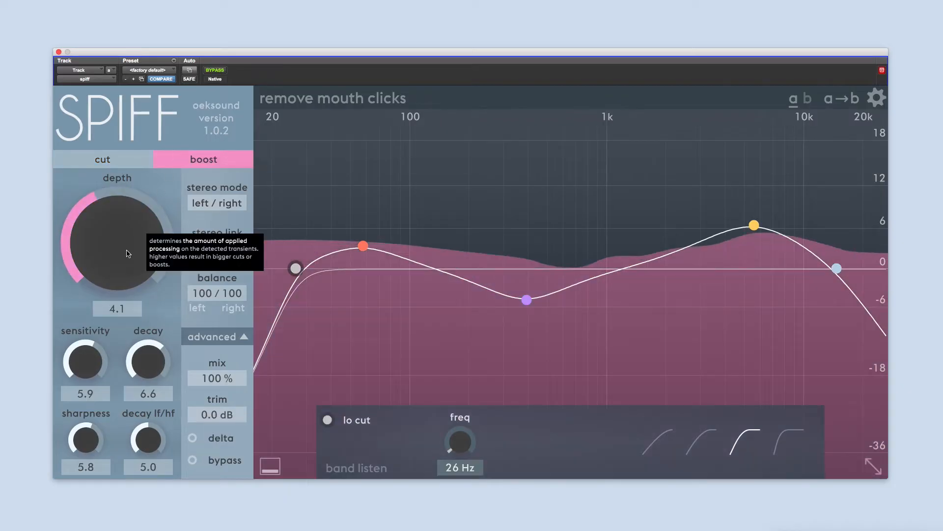
drag(127, 253, 127, 270)
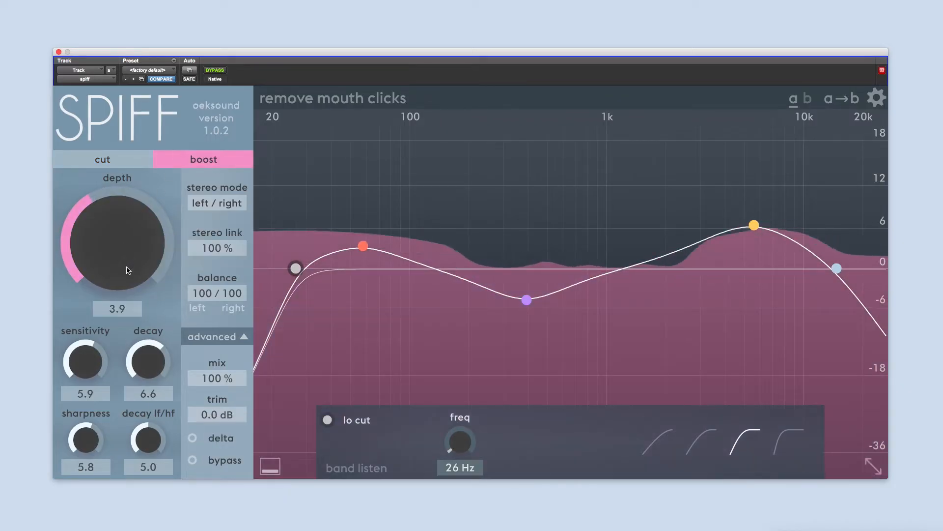
drag(124, 269, 125, 275)
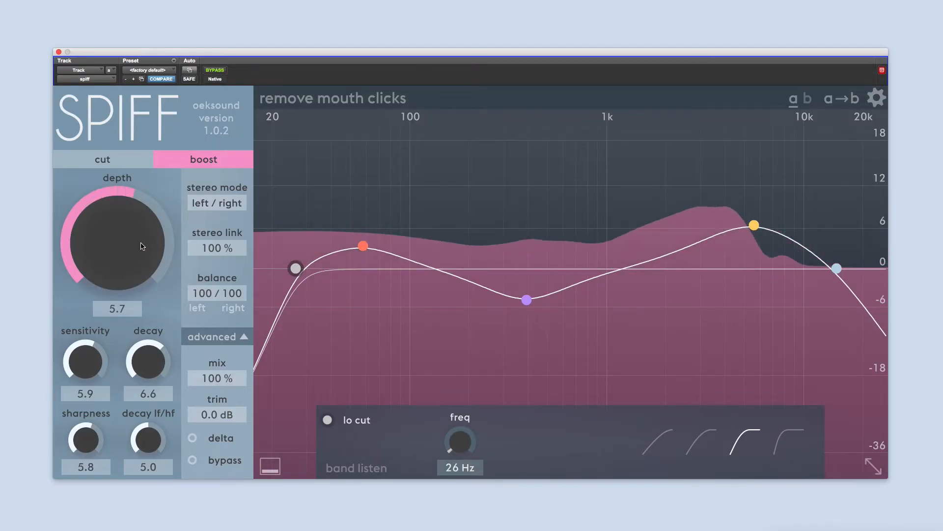
Move band 2 to about 2.8 kHz with less boost, then load master > add dynamics to master
drag(754, 226, 666, 205)
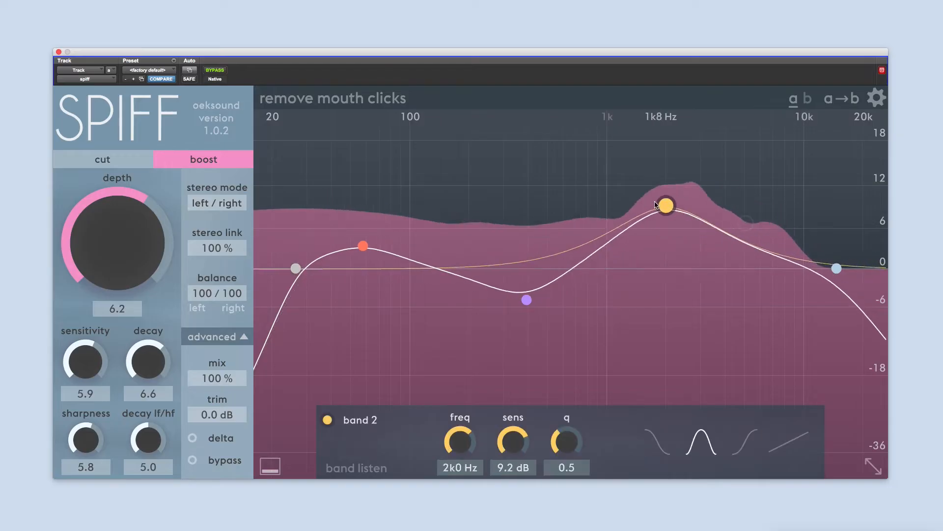
drag(667, 204, 601, 212)
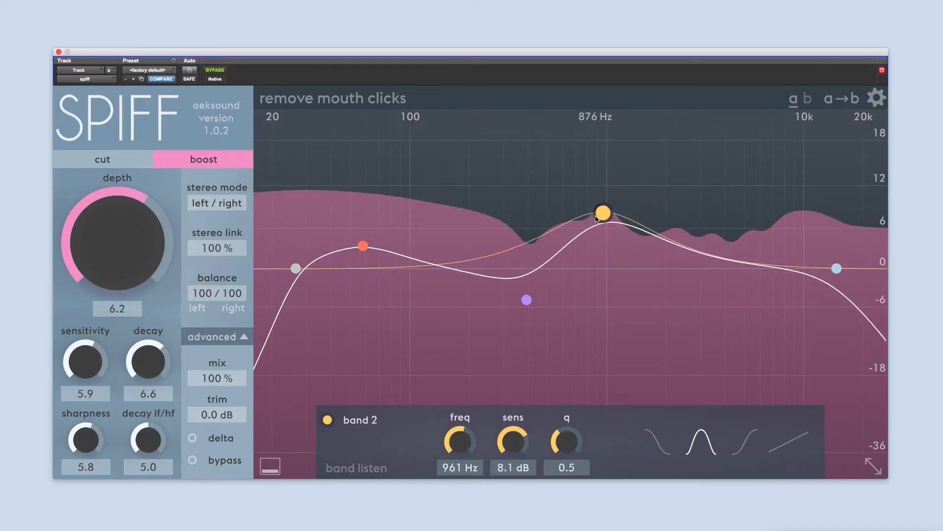
drag(601, 212, 696, 253)
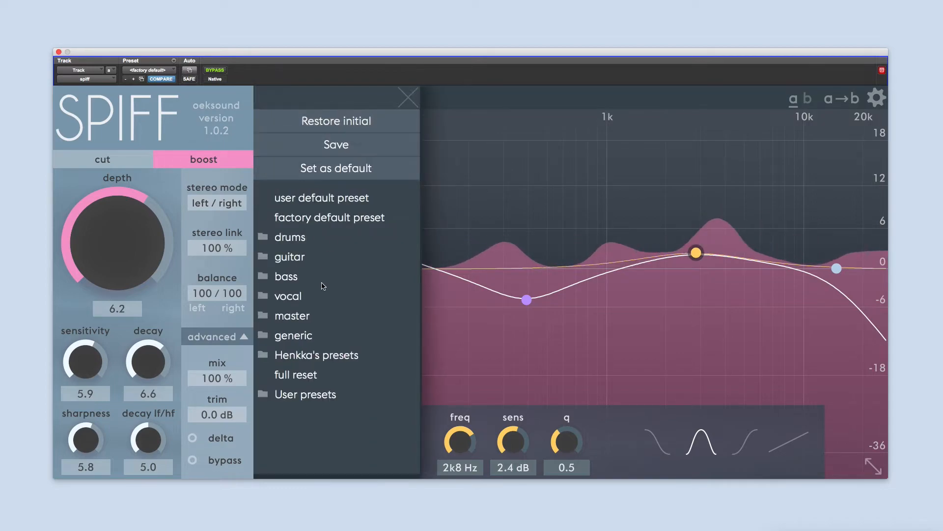
click(291, 315)
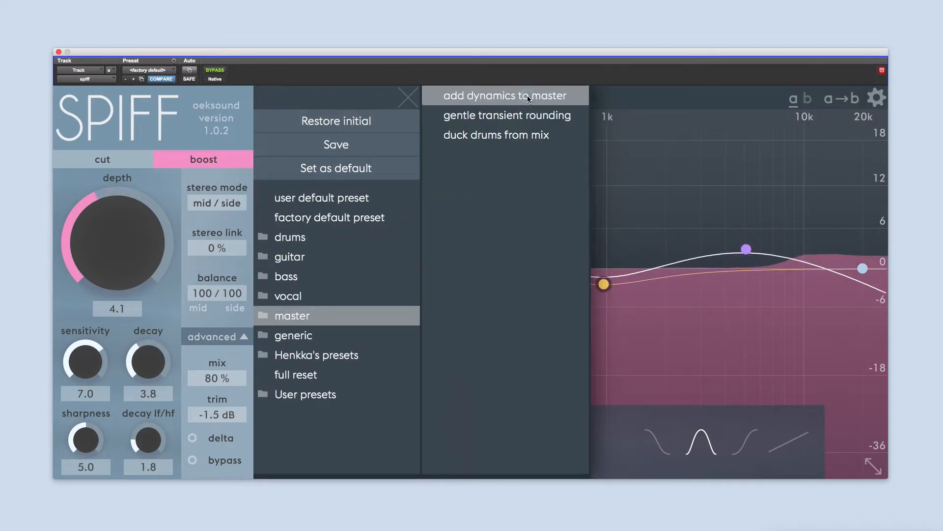
click(504, 95)
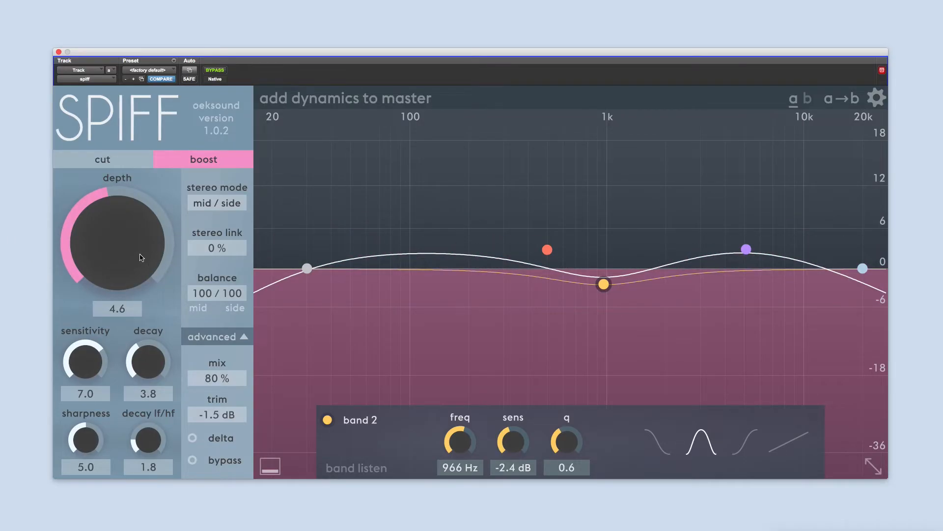
mouse_move(139, 257)
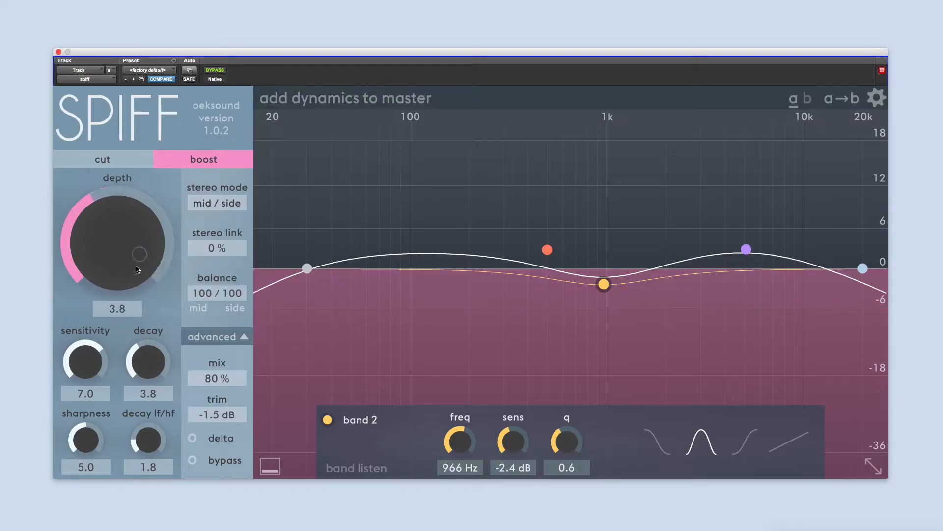
Raise depth to 5.3 and sweep sensitivity through its range, settling at 5.5
drag(136, 269, 142, 255)
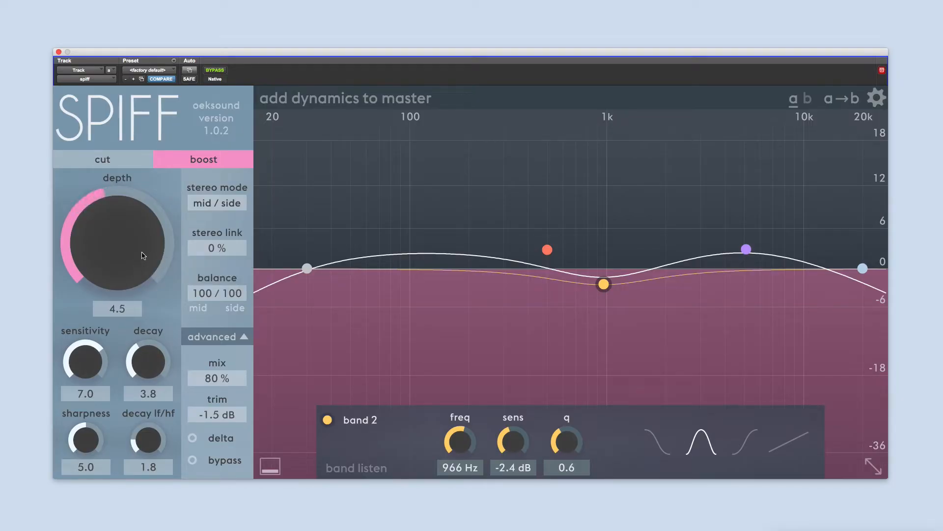
drag(141, 254, 145, 244)
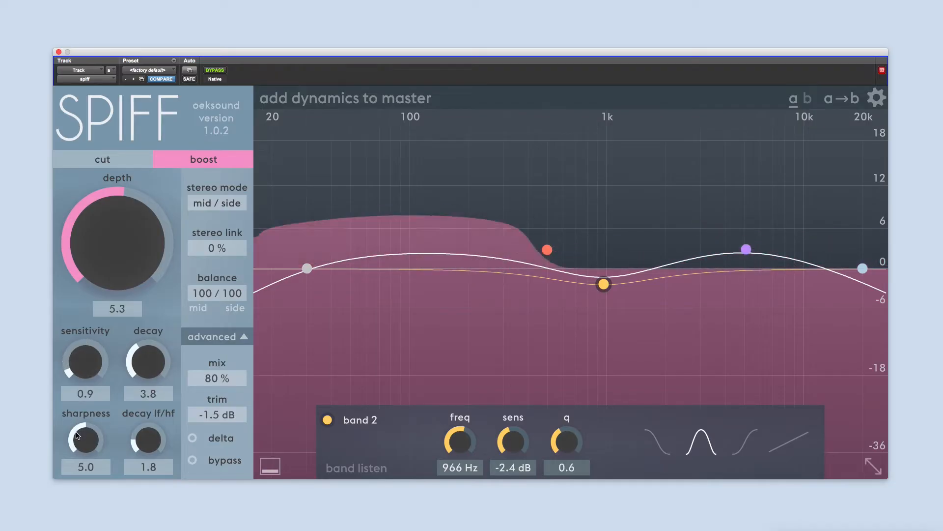
drag(84, 359, 85, 373)
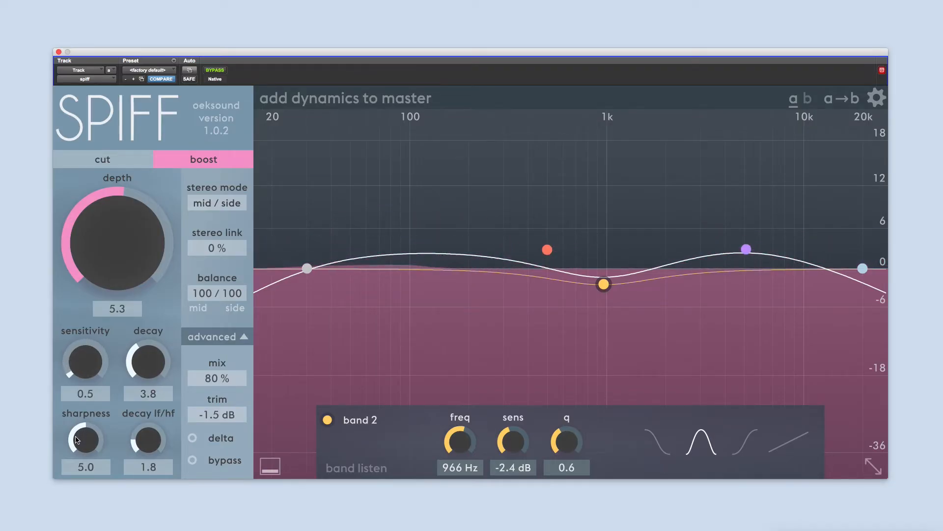
drag(84, 360, 85, 343)
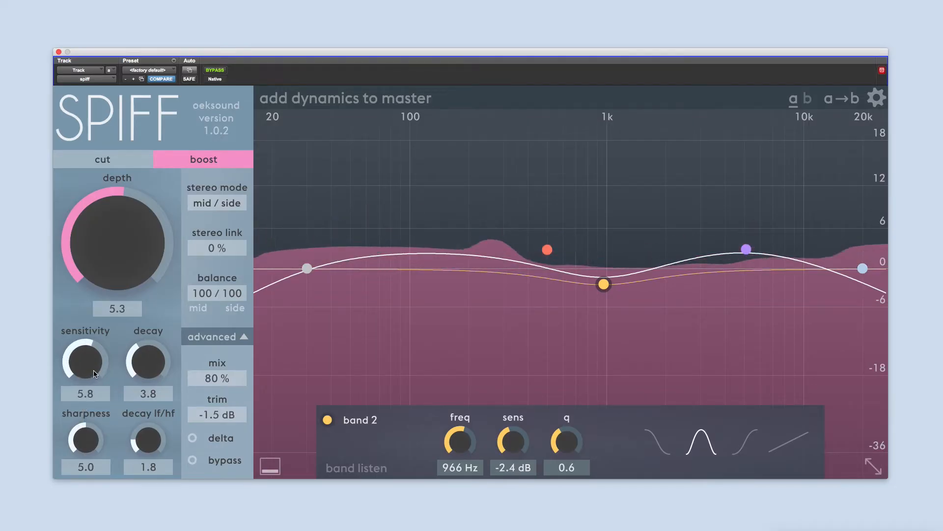
drag(85, 360, 85, 334)
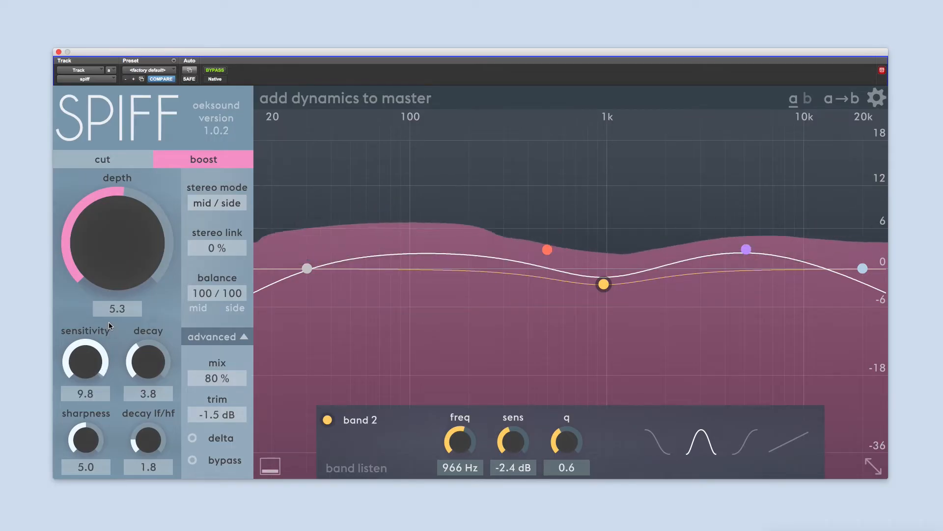
drag(84, 360, 85, 370)
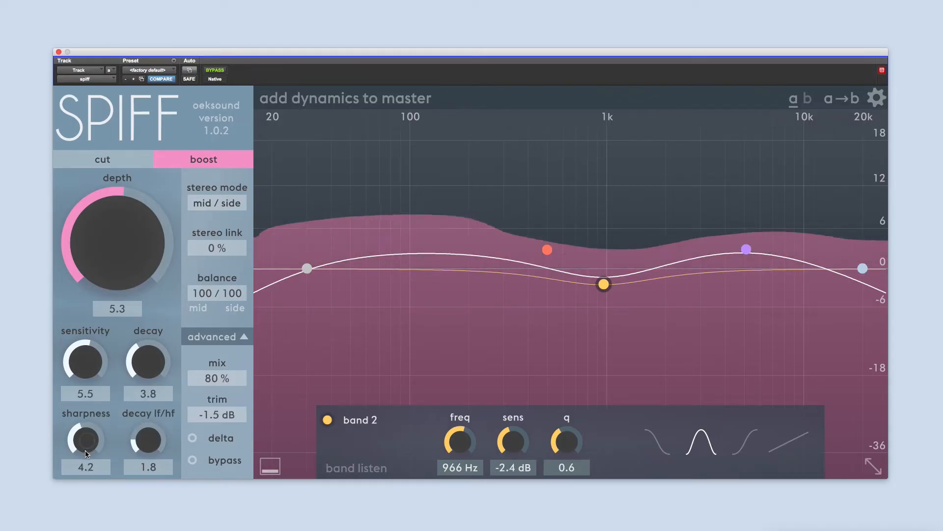
Sweep sharpness from about 2 to near maximum and leave it at 5.4
drag(85, 439, 85, 481)
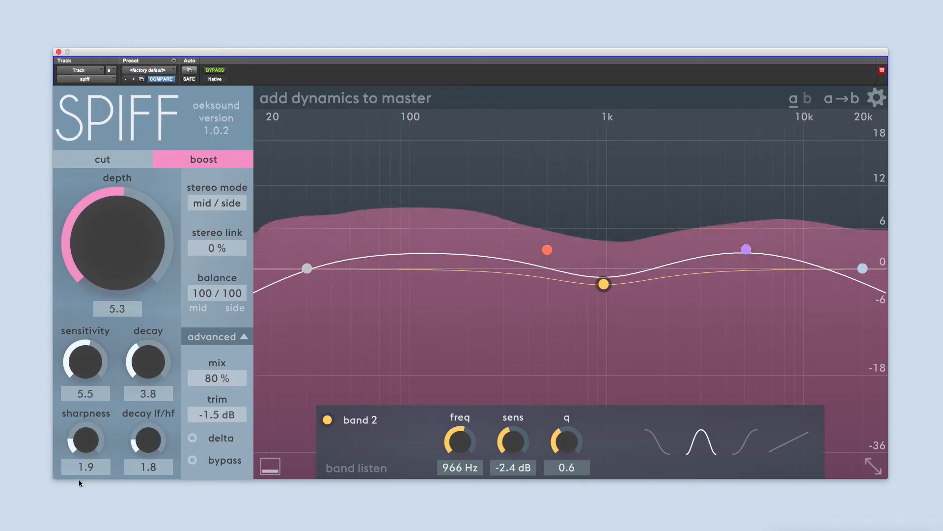
drag(85, 439, 84, 457)
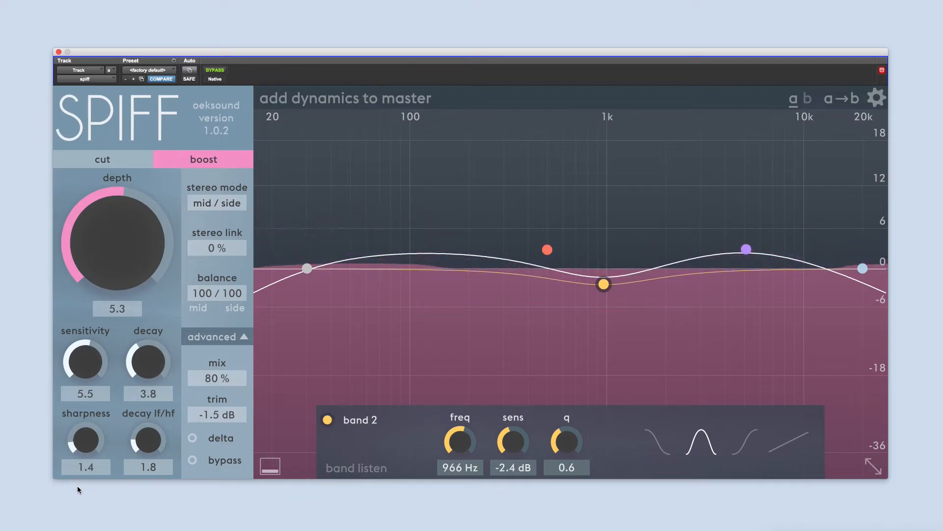
drag(85, 439, 84, 422)
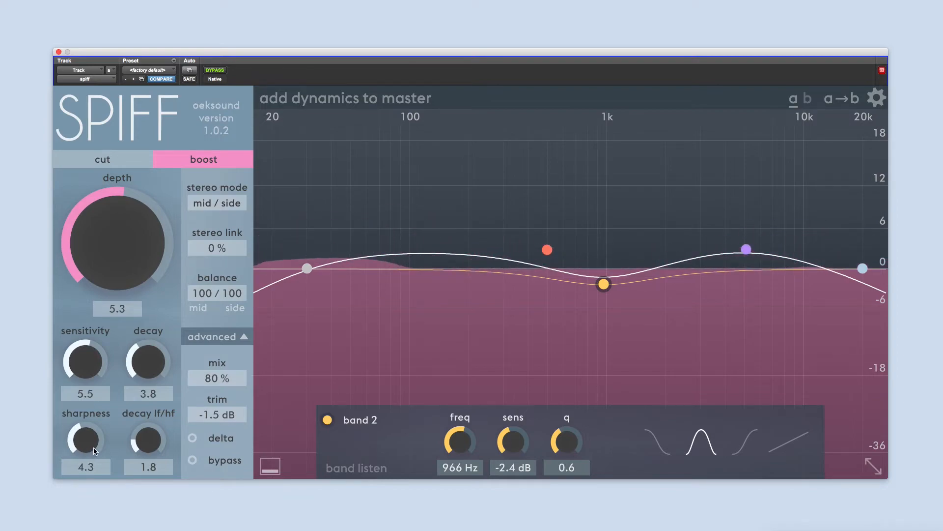
drag(85, 439, 84, 422)
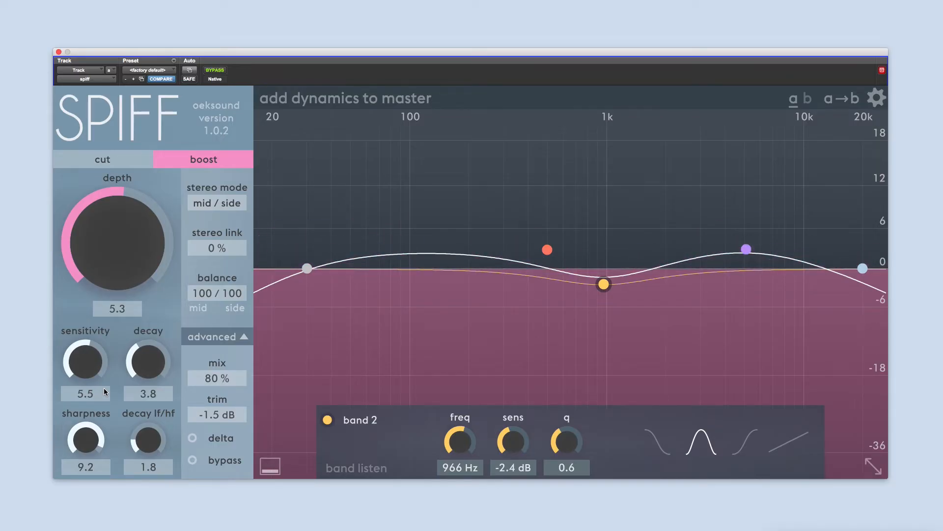
drag(85, 436, 86, 457)
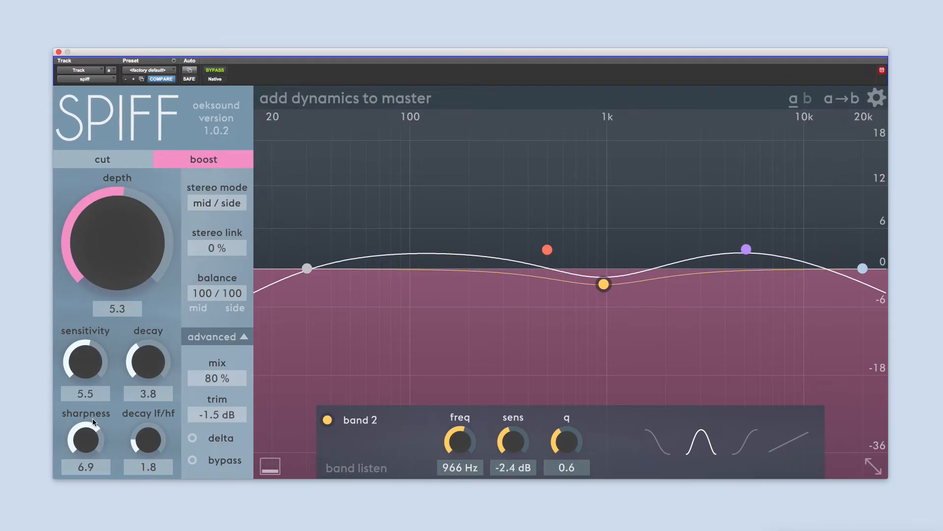
drag(85, 439, 84, 457)
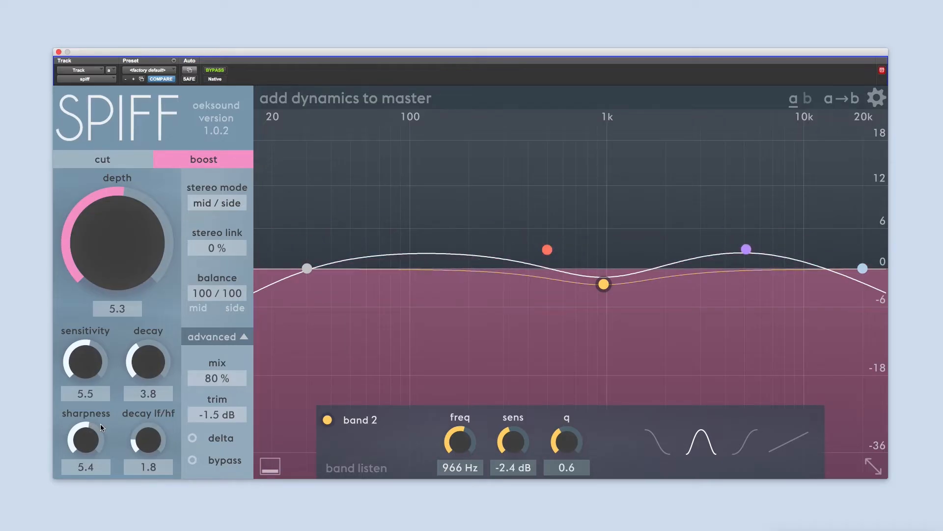
Try decay between about 3 and 7 and raise the lf/hf decay balance to about 9
drag(147, 361, 160, 341)
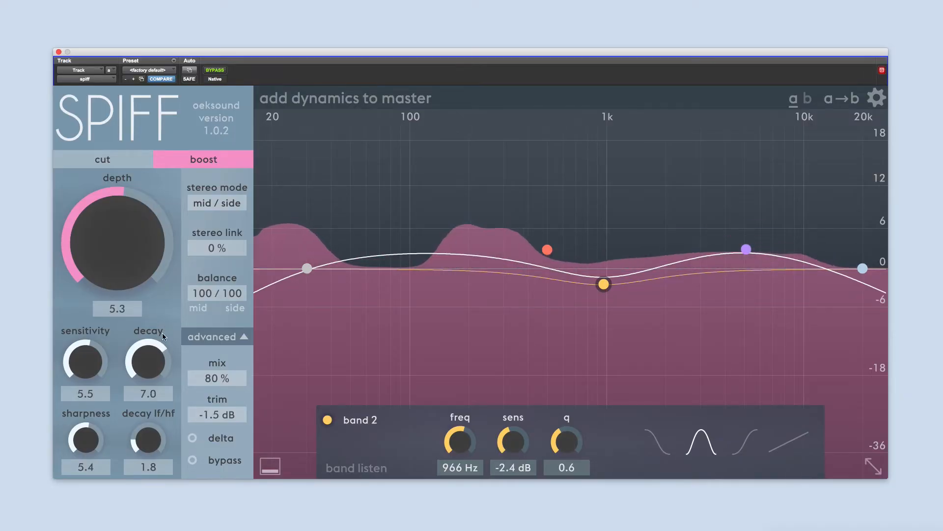
drag(147, 358, 154, 379)
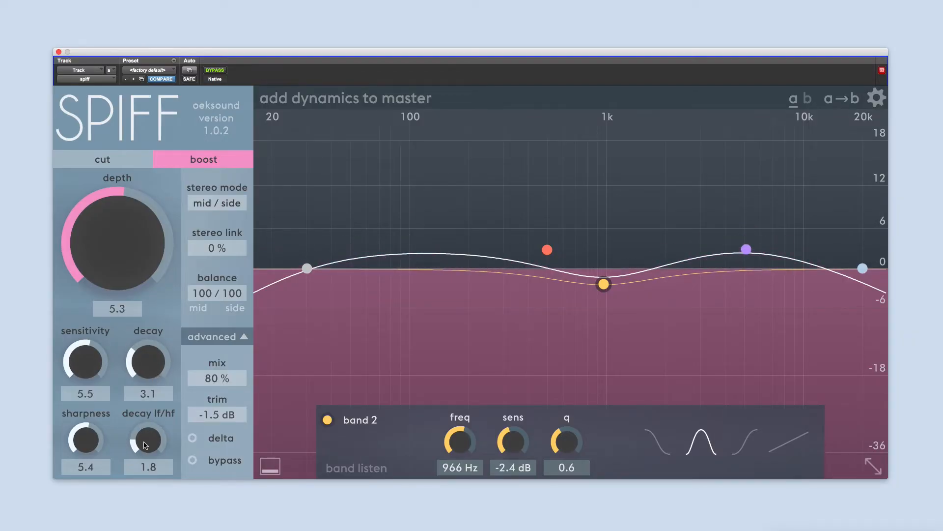
mouse_move(148, 439)
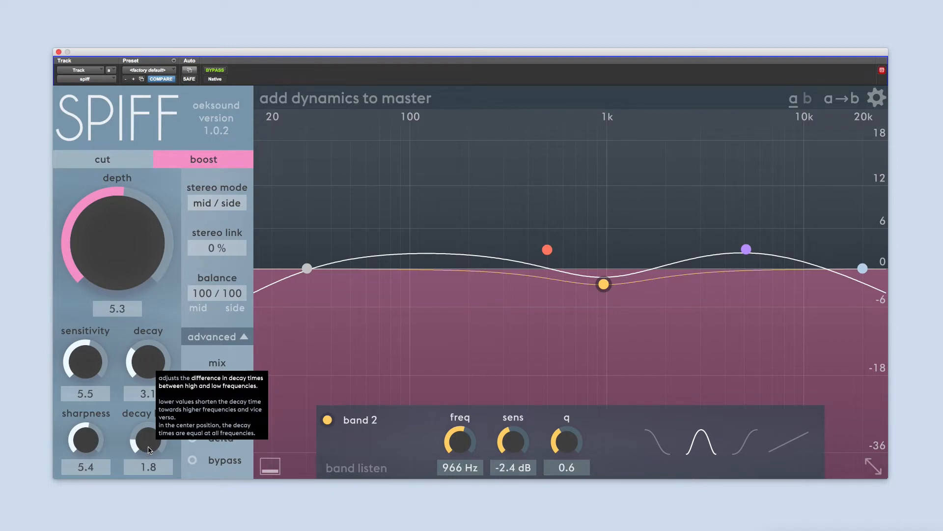
drag(148, 440, 149, 422)
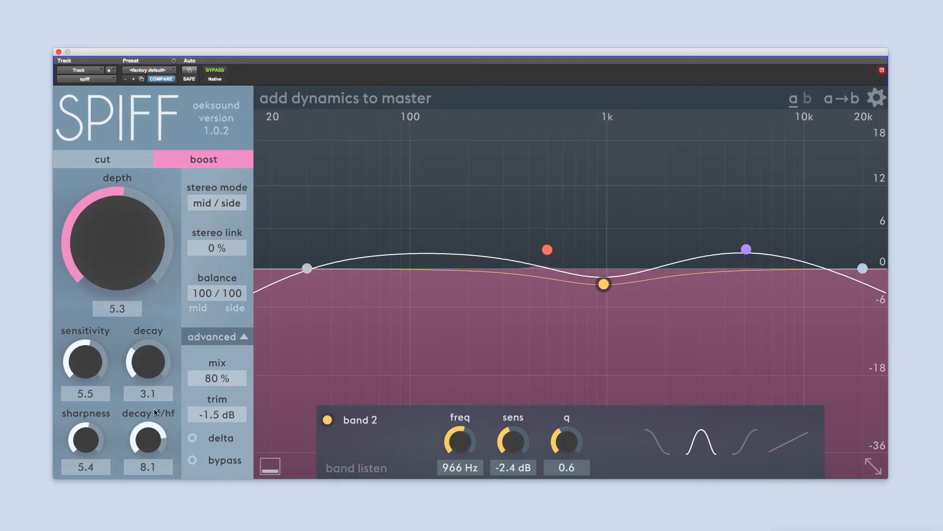
drag(149, 361, 151, 343)
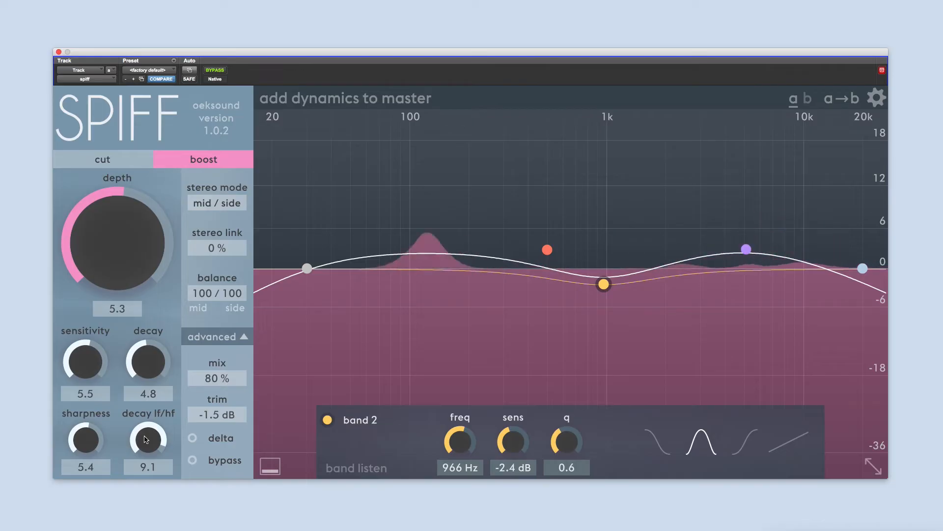
mouse_move(148, 440)
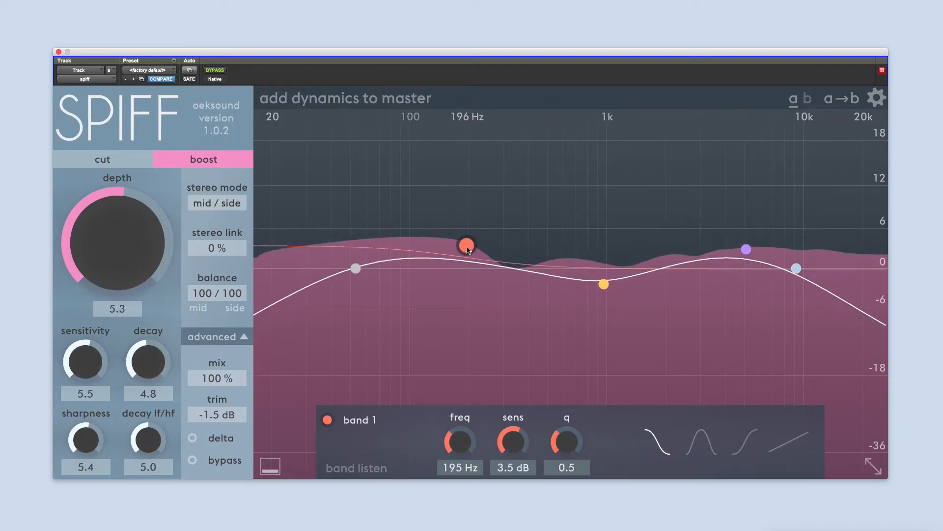
Leave band 1 as a small boost and move band 2 down to 326 Hz at -4 dB
drag(465, 246, 466, 200)
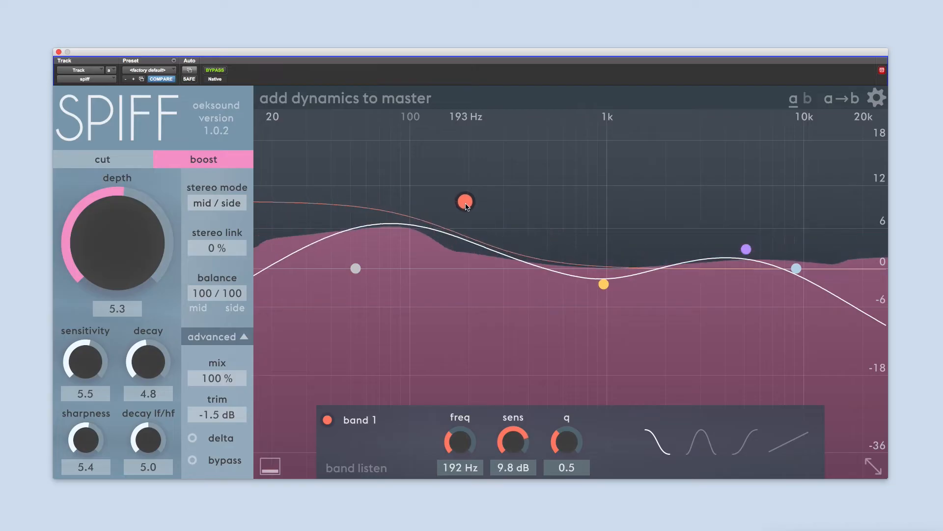
drag(465, 201, 465, 205)
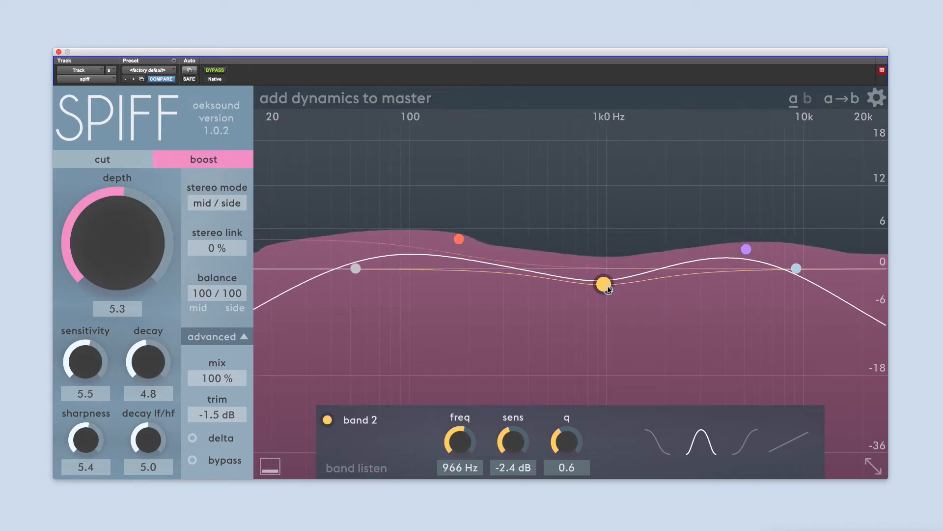
drag(603, 284, 583, 264)
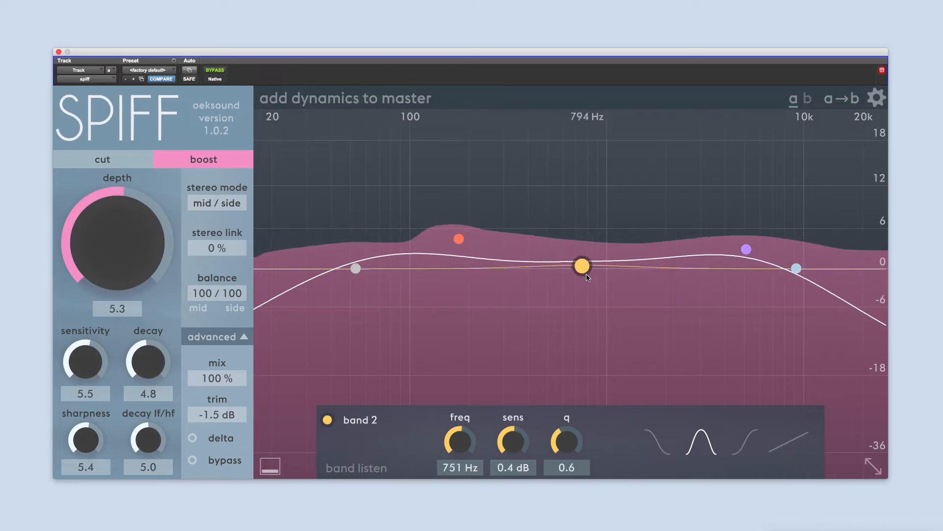
drag(582, 265, 510, 295)
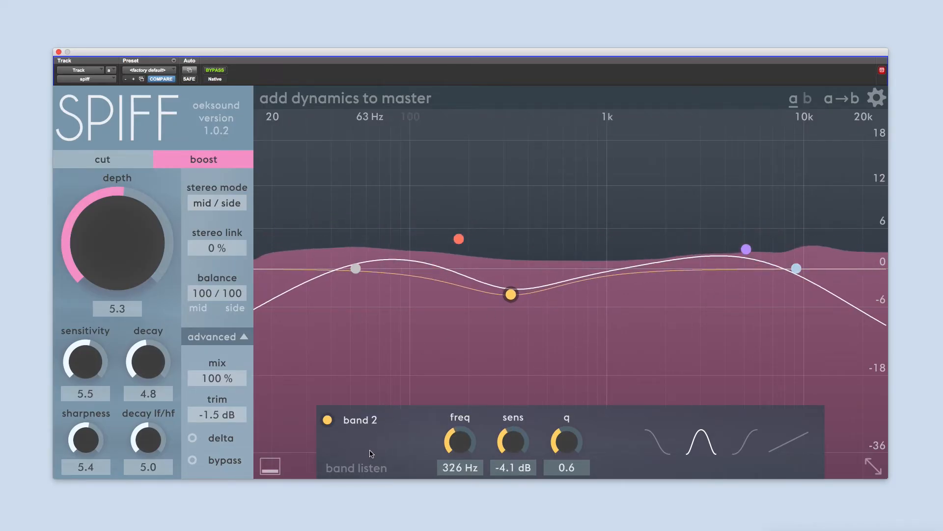
Toggle the band controls panel and try the low cut near 182 Hz before returning it
click(270, 466)
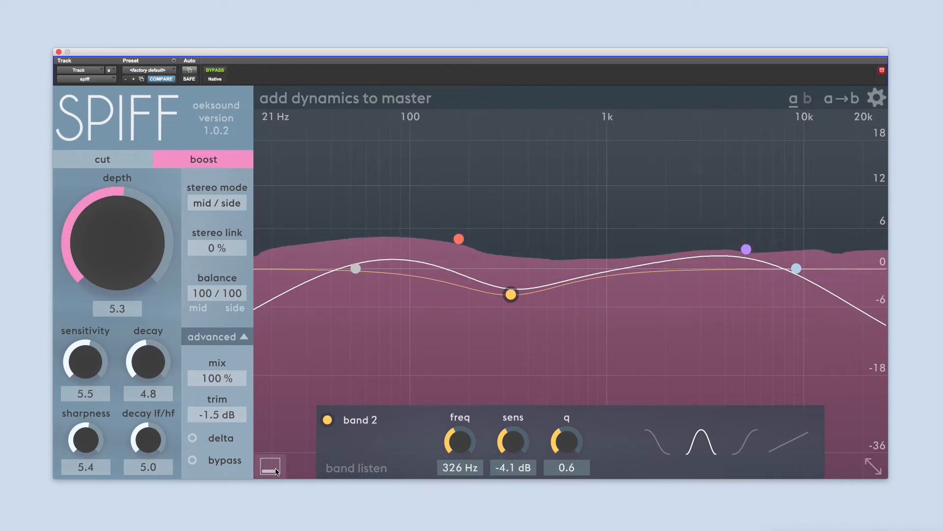
mouse_move(270, 464)
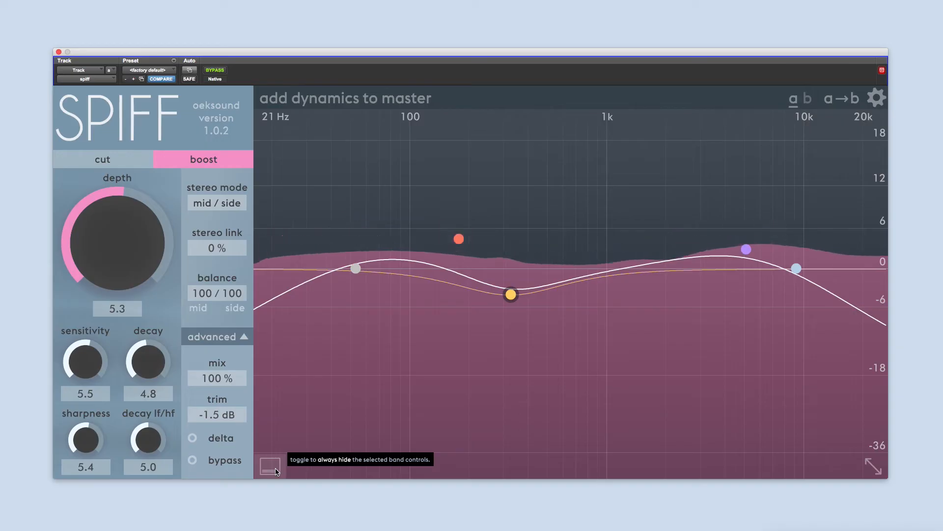
click(355, 267)
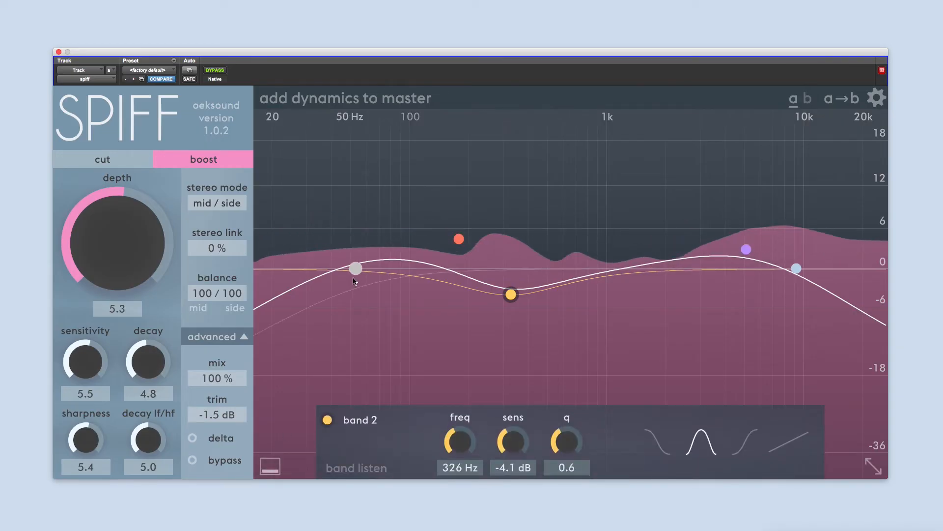
drag(355, 266, 461, 270)
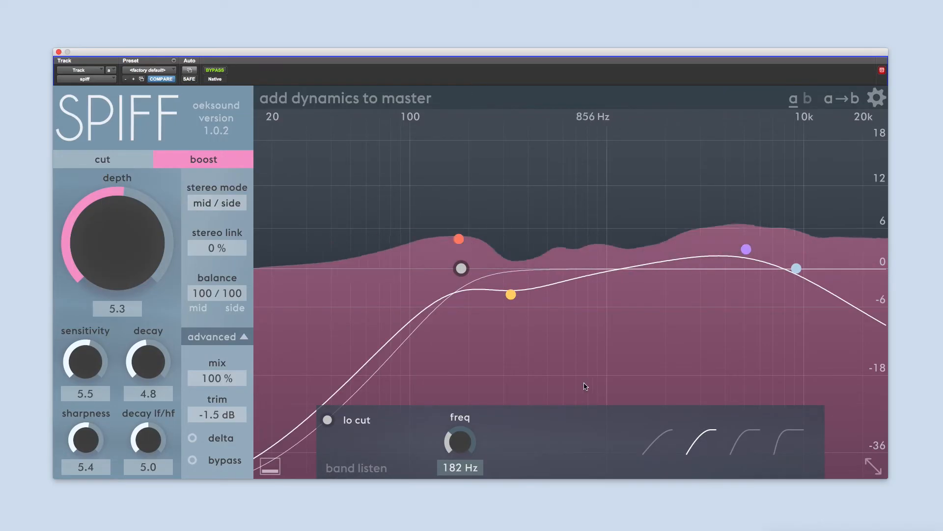
drag(461, 268, 333, 268)
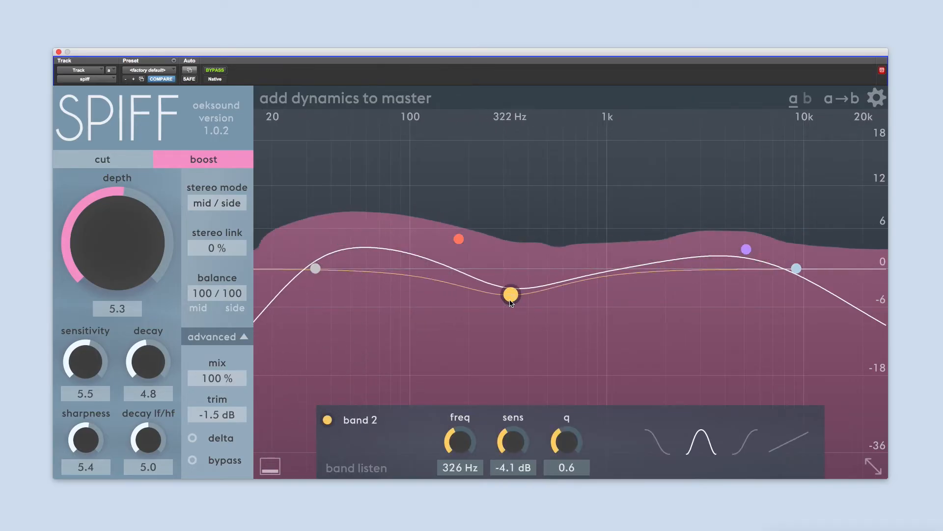
Boost band 2 to 14 dB around 658 Hz and try shelf and bell band shapes
drag(510, 294, 570, 171)
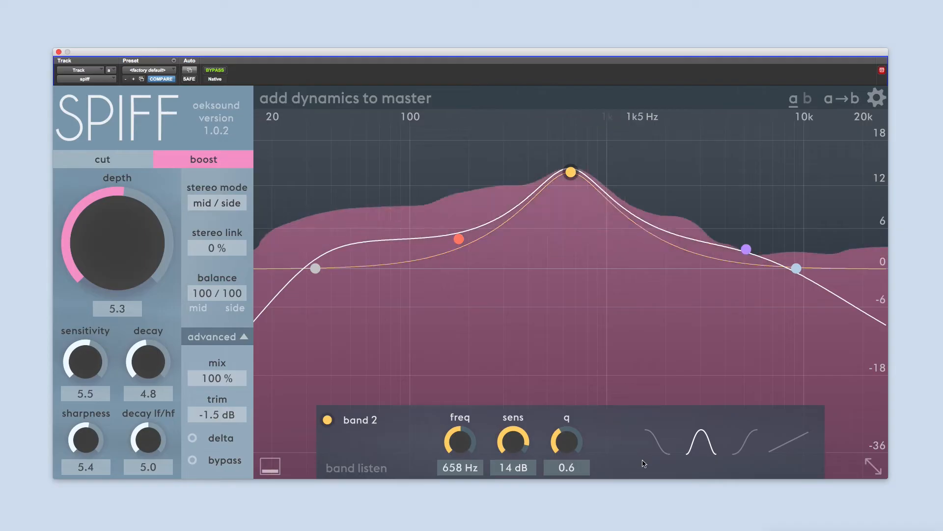
click(656, 445)
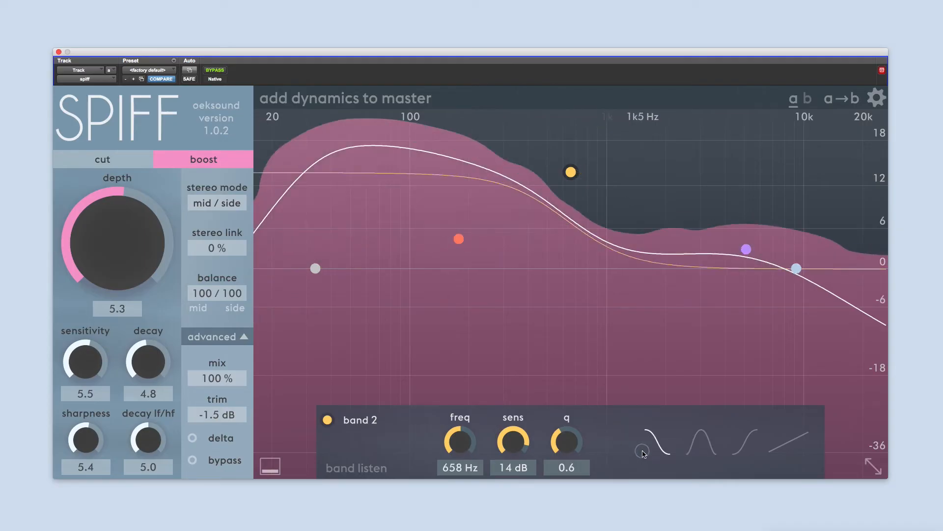
click(700, 442)
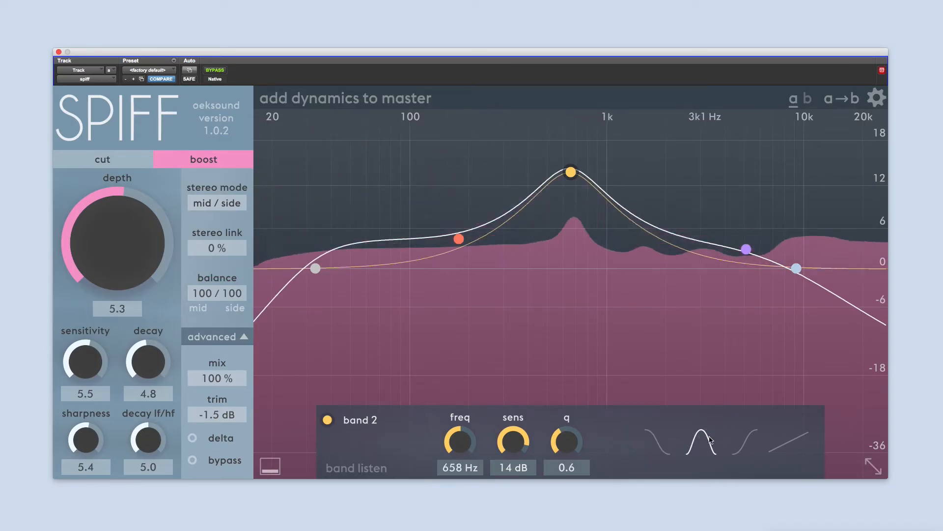
click(788, 443)
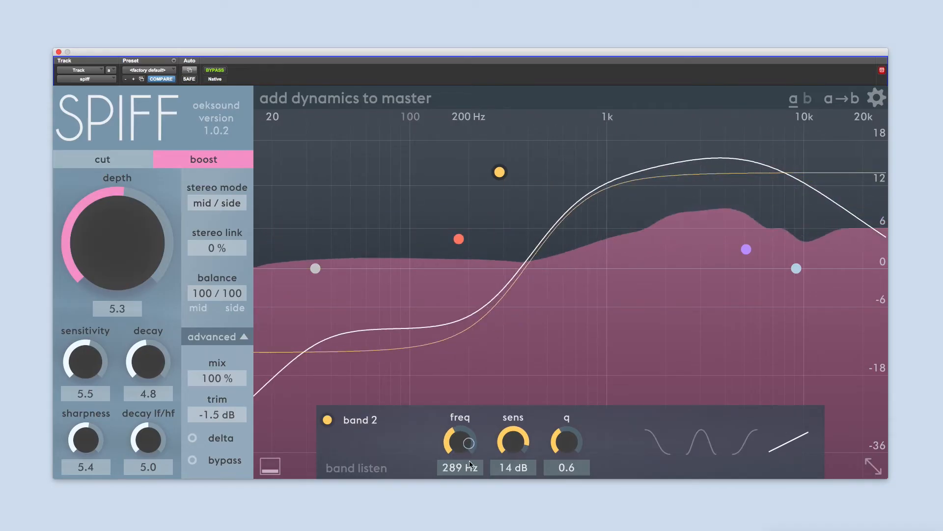
Solo band 2's range and sweep it between about 52 Hz and 1.1 kHz
drag(459, 442, 459, 421)
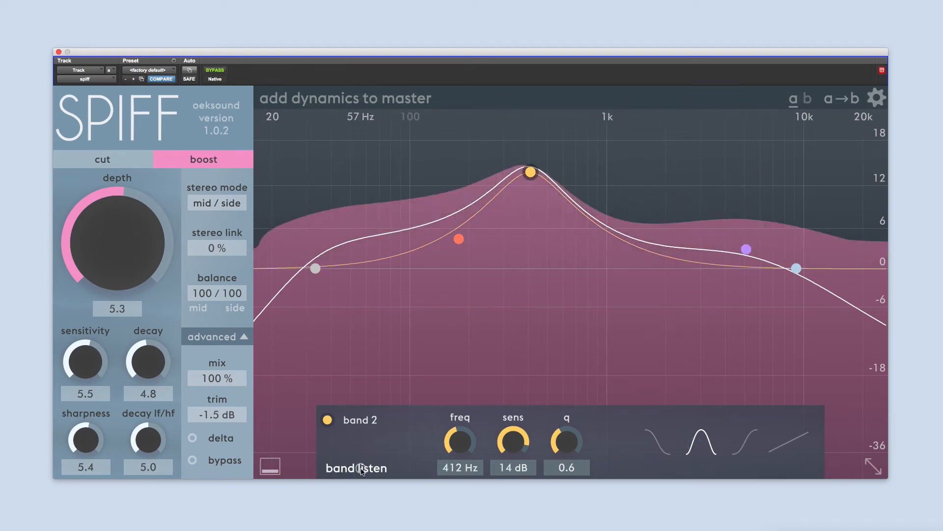
click(356, 467)
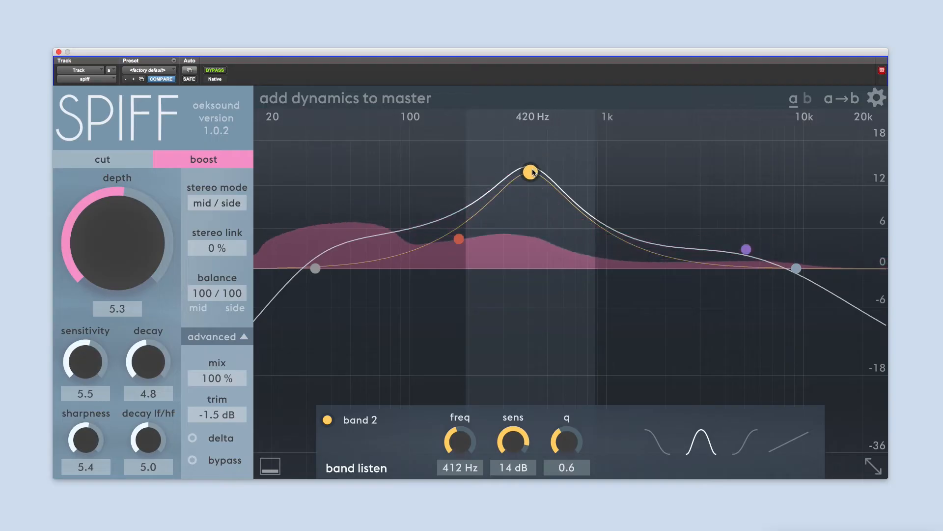
drag(532, 171, 618, 211)
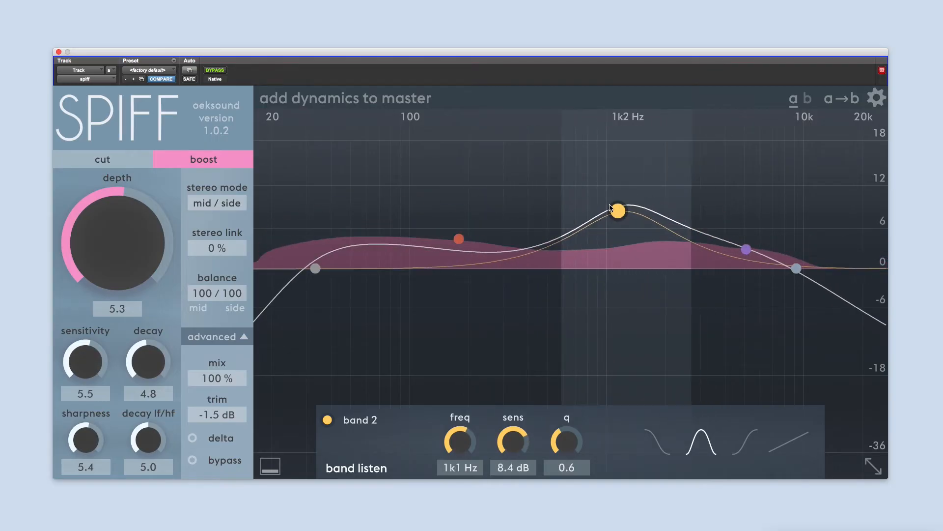
drag(619, 211, 398, 209)
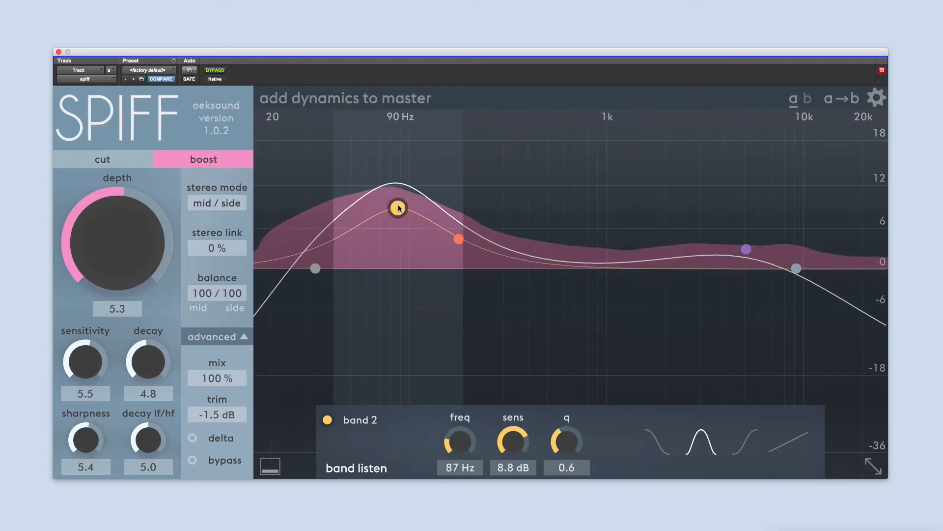
drag(398, 208, 353, 210)
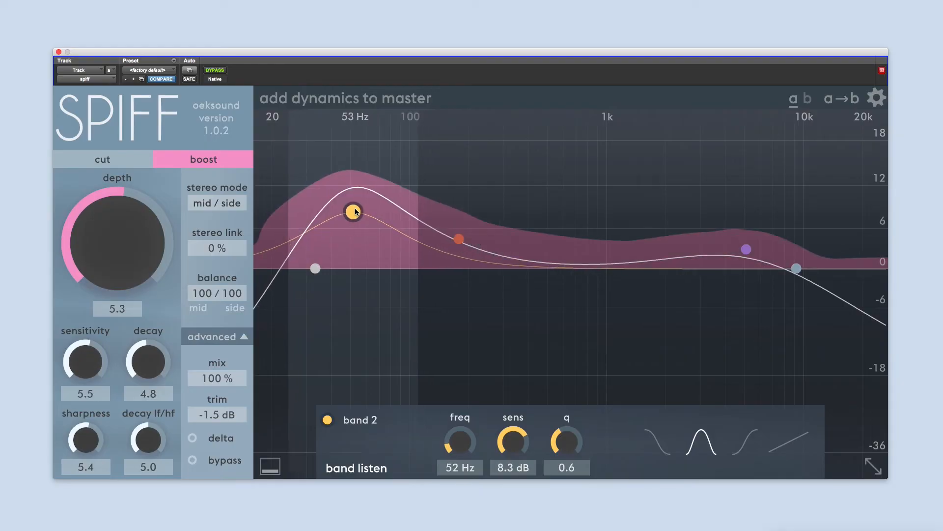
drag(353, 211, 437, 221)
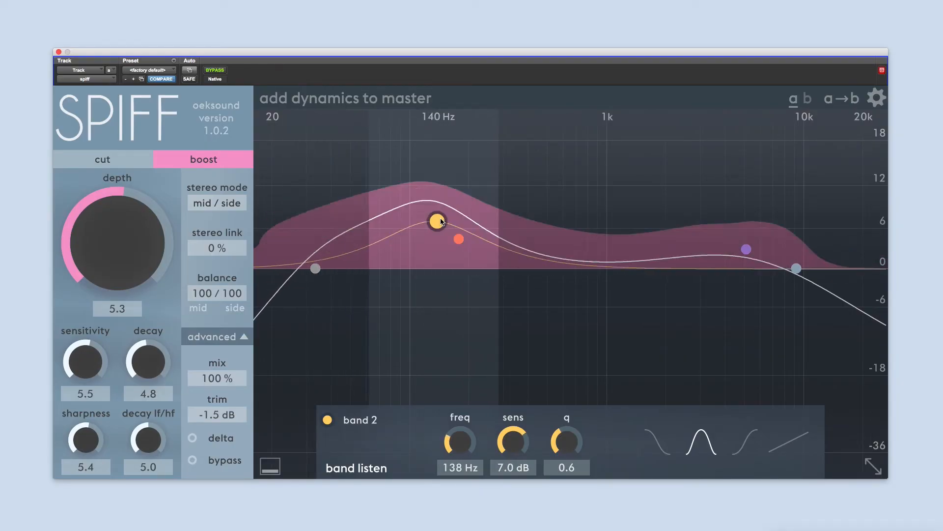
Settle band 2 as a roughly 7 dB cut near 335 Hz
drag(437, 220, 599, 235)
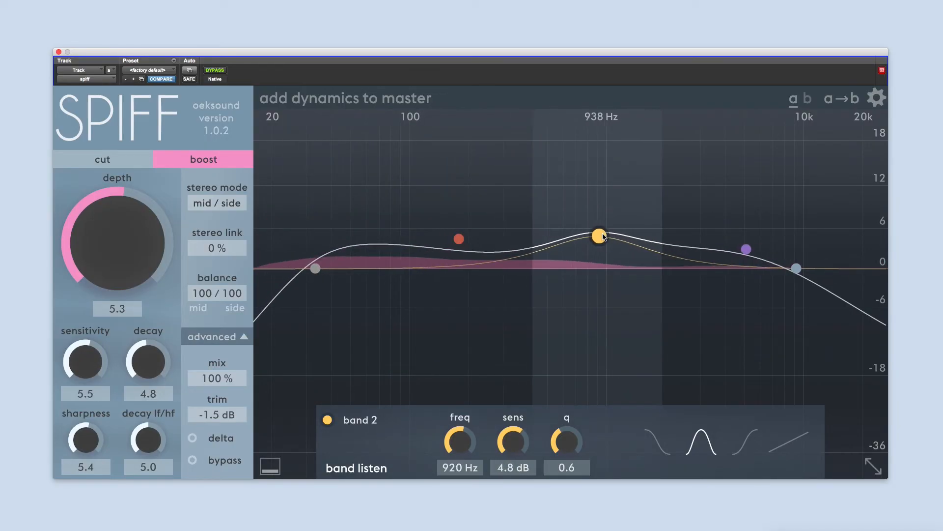
drag(601, 234, 518, 234)
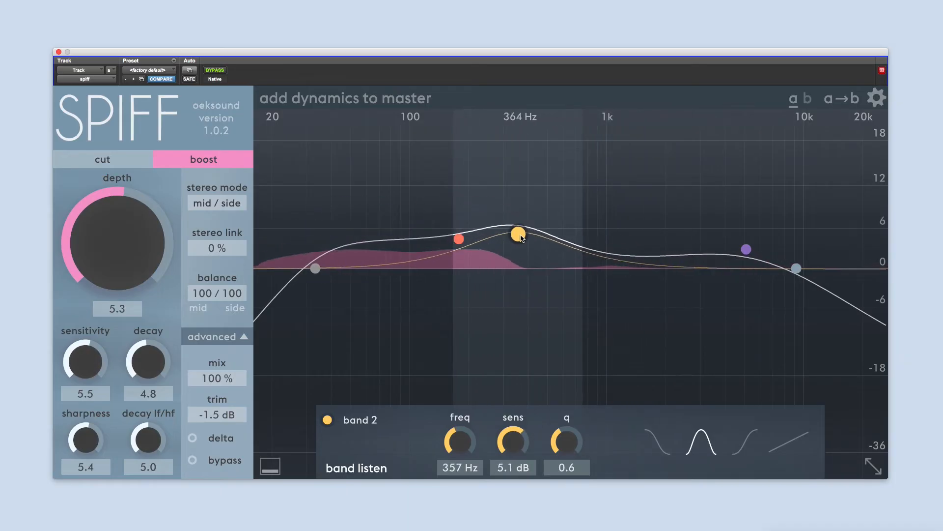
drag(518, 234, 516, 306)
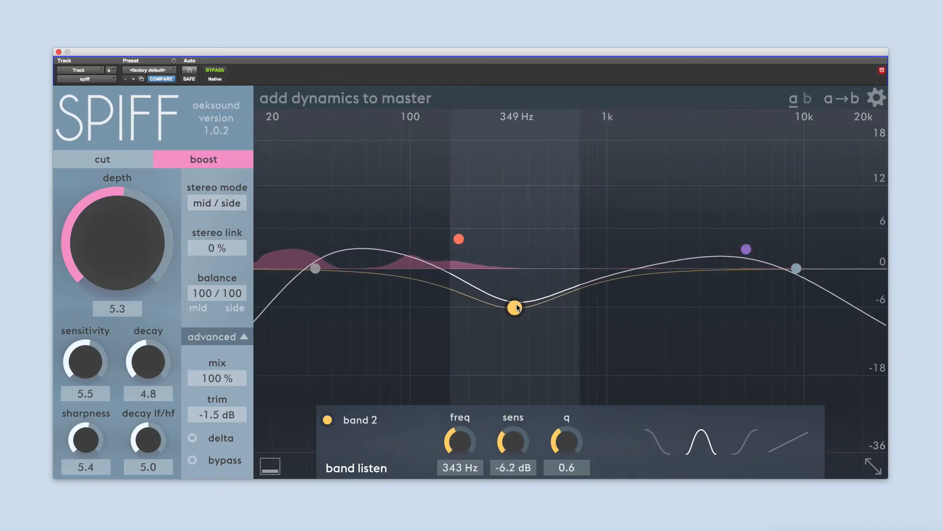
drag(514, 306, 513, 313)
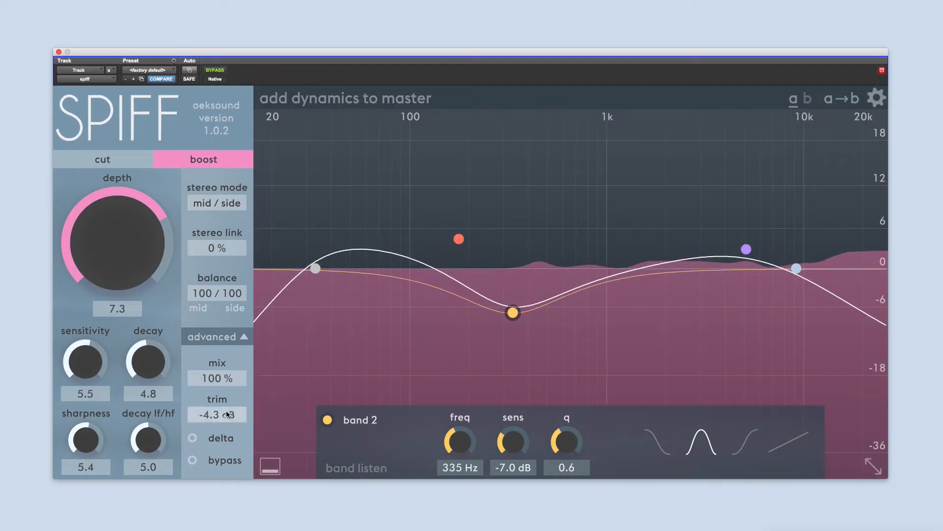
Toggle bypass for comparison and leave the processing bypassed
click(192, 460)
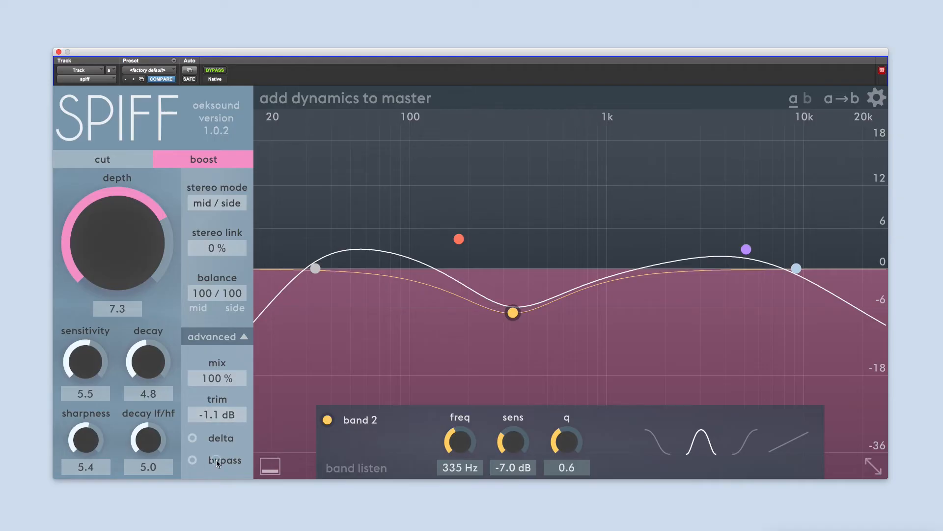
click(192, 460)
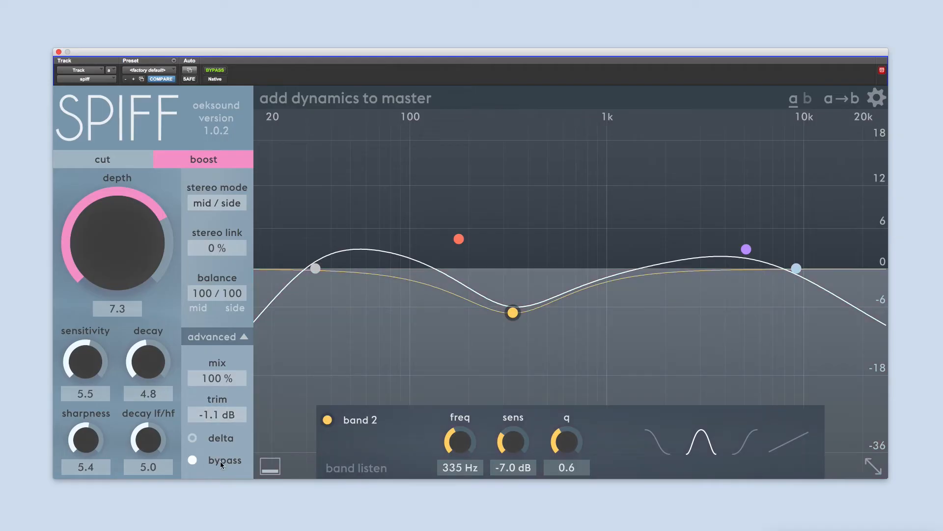
mouse_move(224, 459)
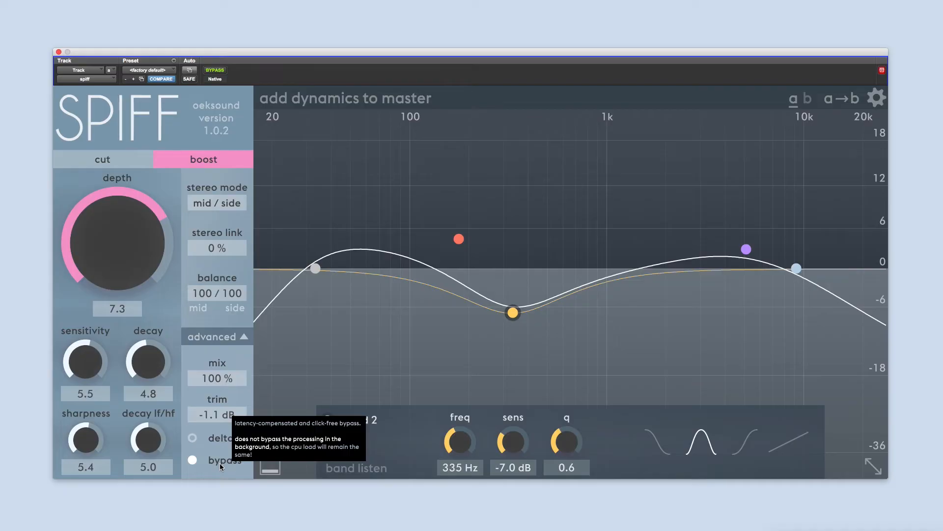
click(192, 460)
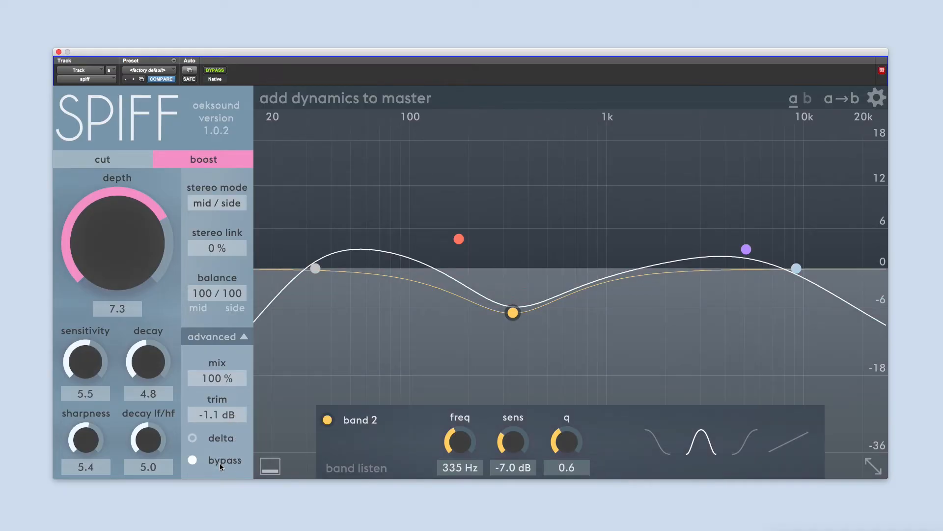
mouse_move(225, 460)
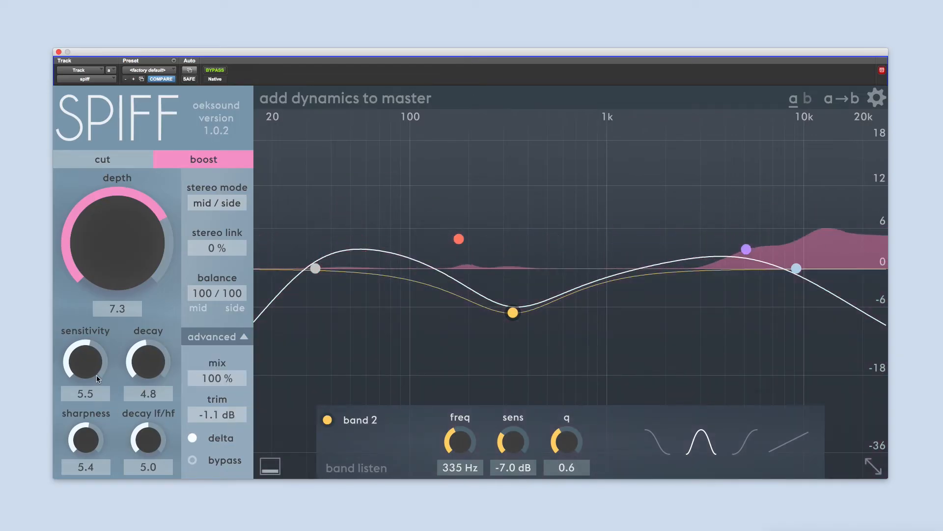
Raise sensitivity to 6.1 with delta listening on, trying decay near 6.2 before returning to 4.9
drag(84, 359, 84, 349)
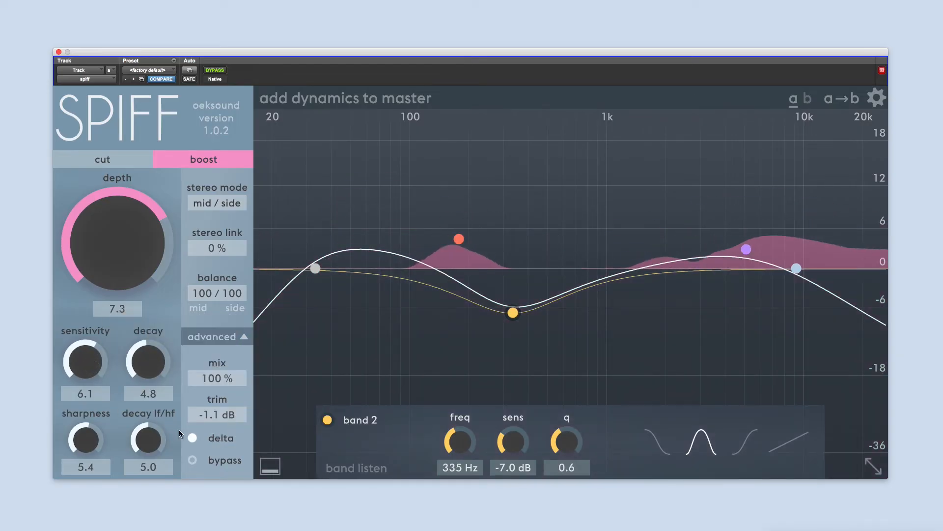
click(192, 437)
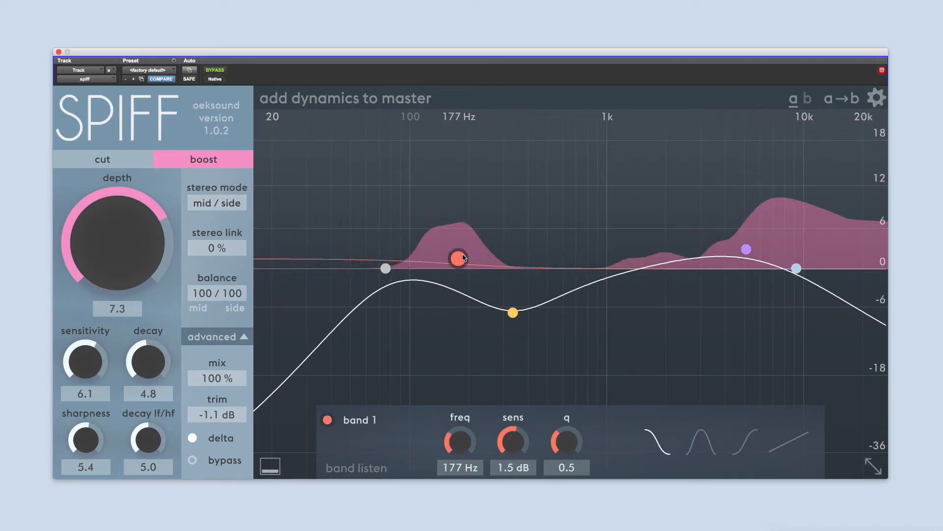
drag(148, 361, 151, 343)
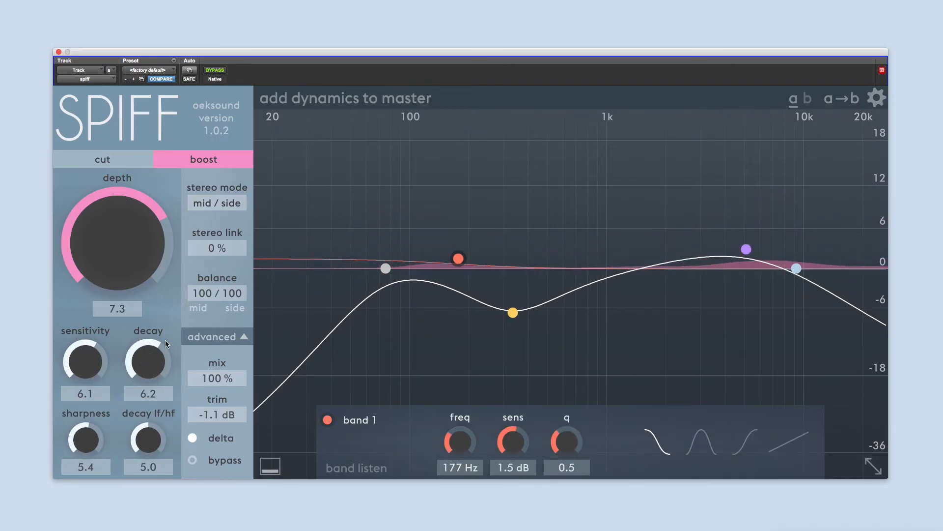
drag(147, 358, 160, 364)
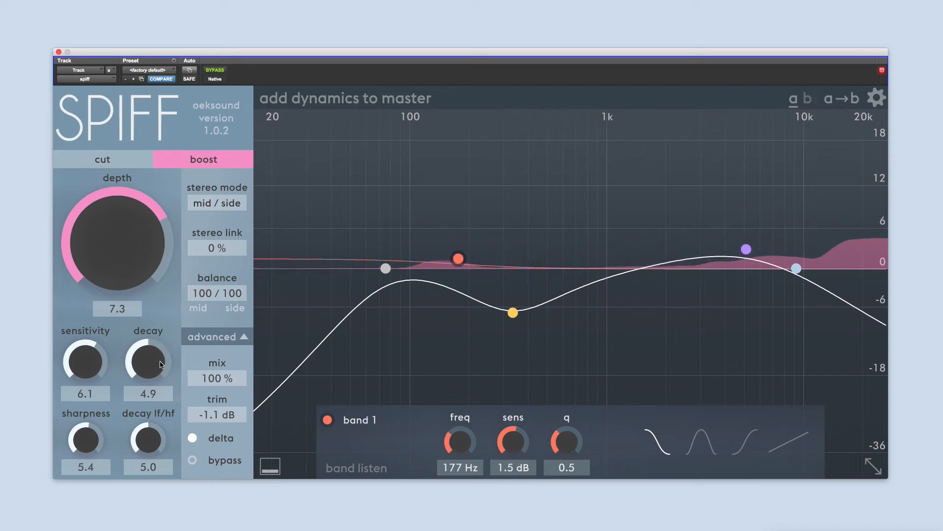
Nudge decay to about 5.3 and choose mid/side stereo processing
drag(147, 361, 147, 349)
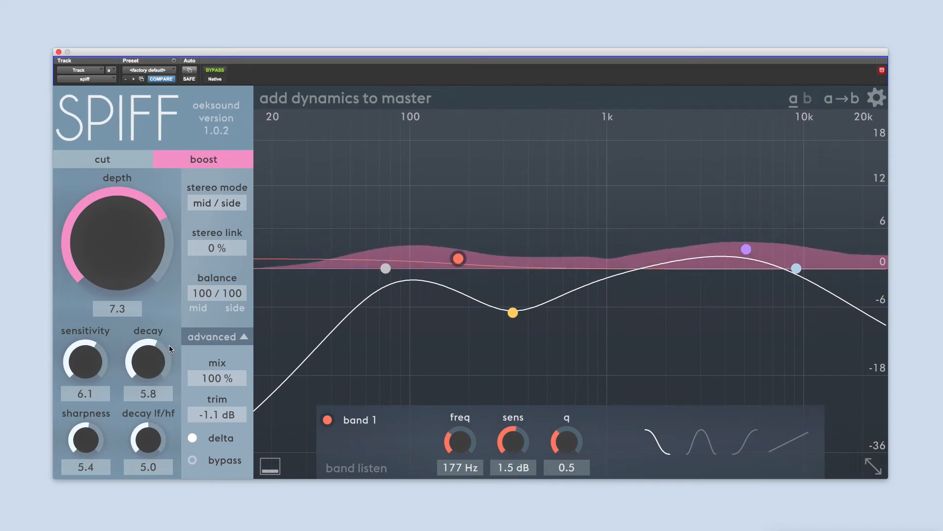
drag(85, 360, 84, 385)
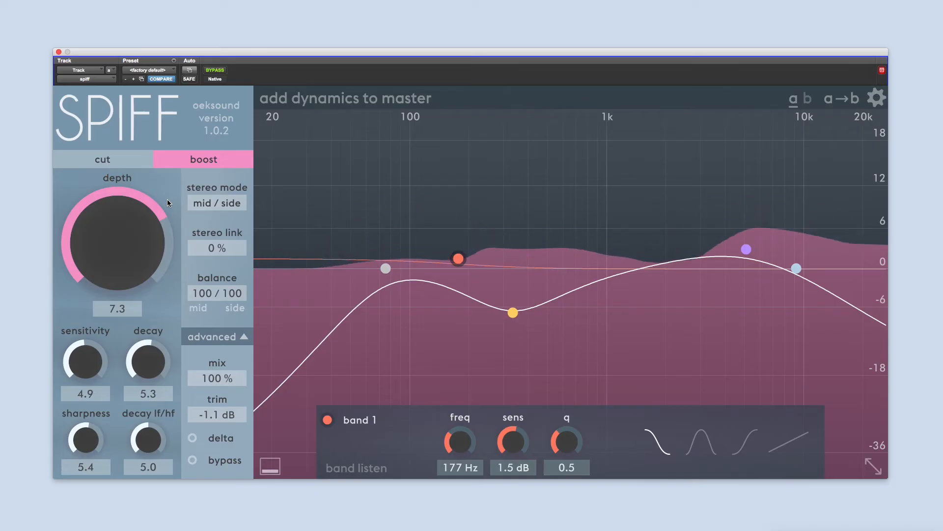
click(217, 202)
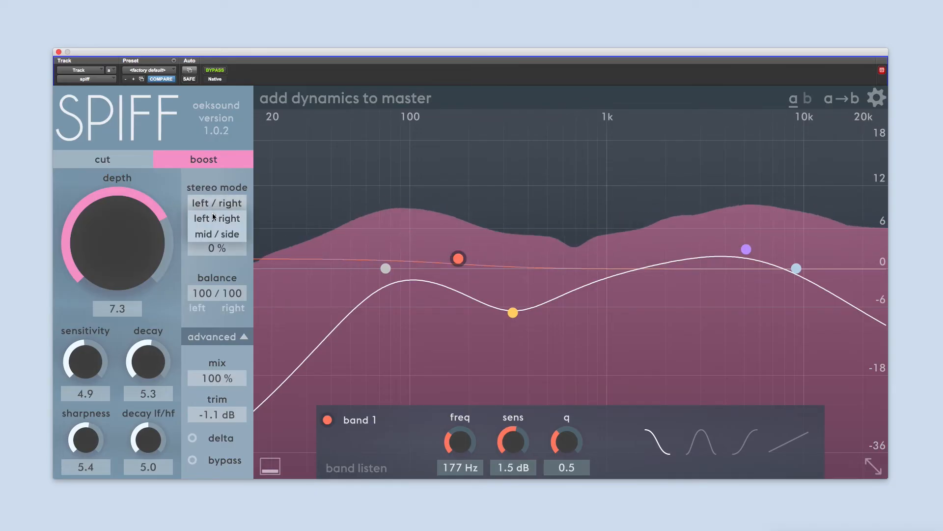
click(216, 234)
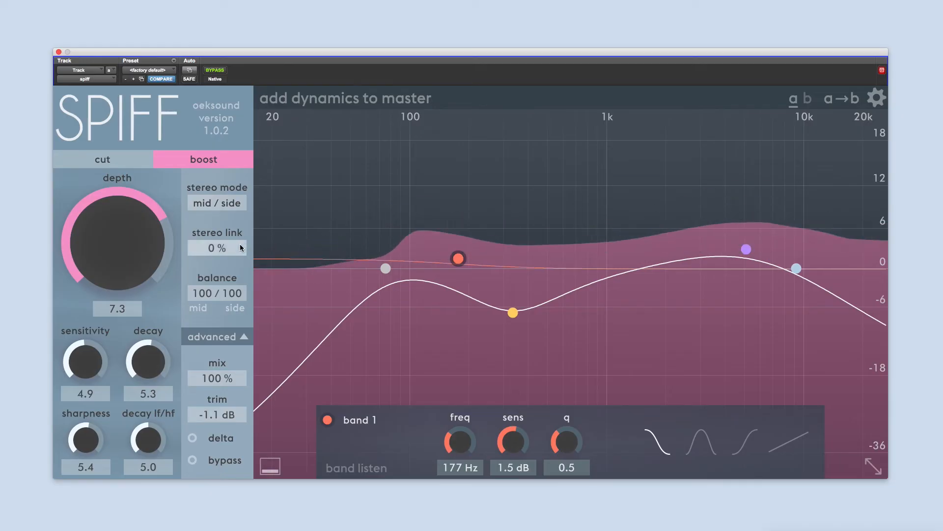
mouse_move(216, 247)
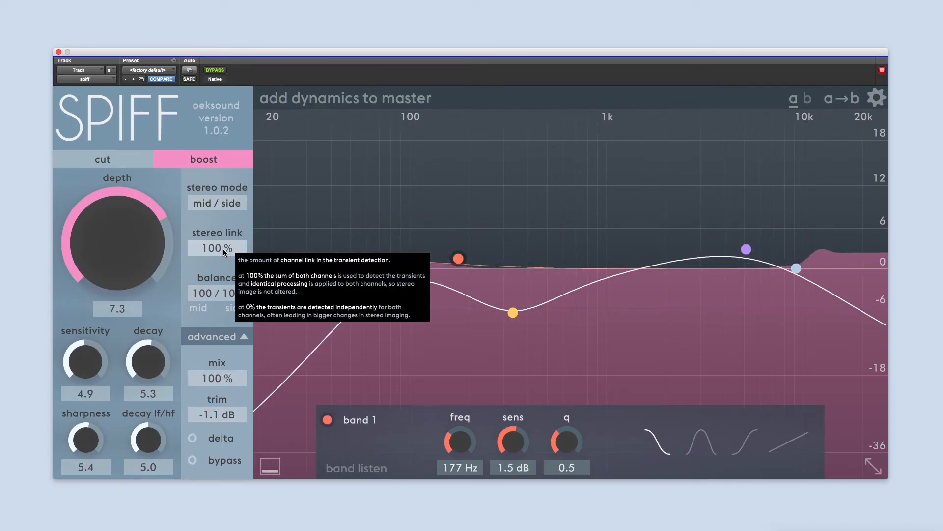
Try 100% stereo link, then left-only and right-only balance
drag(216, 248, 216, 272)
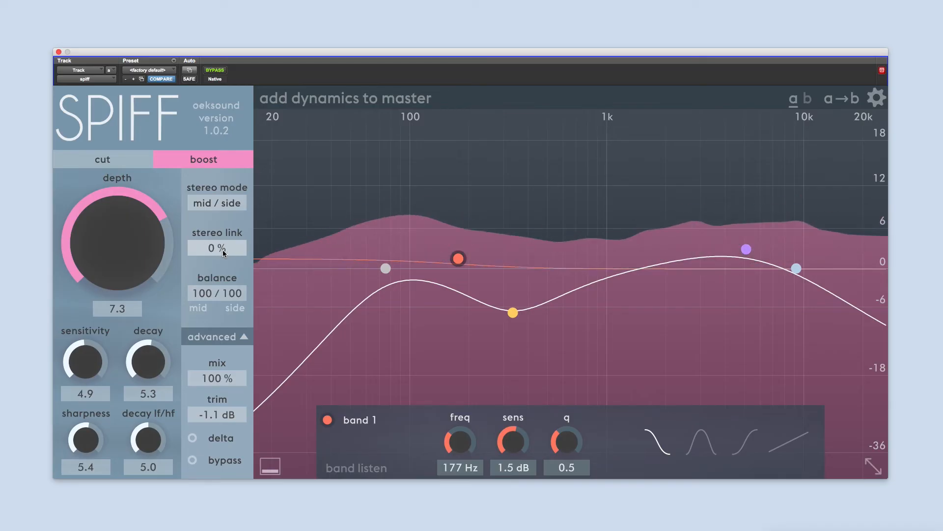
mouse_move(217, 247)
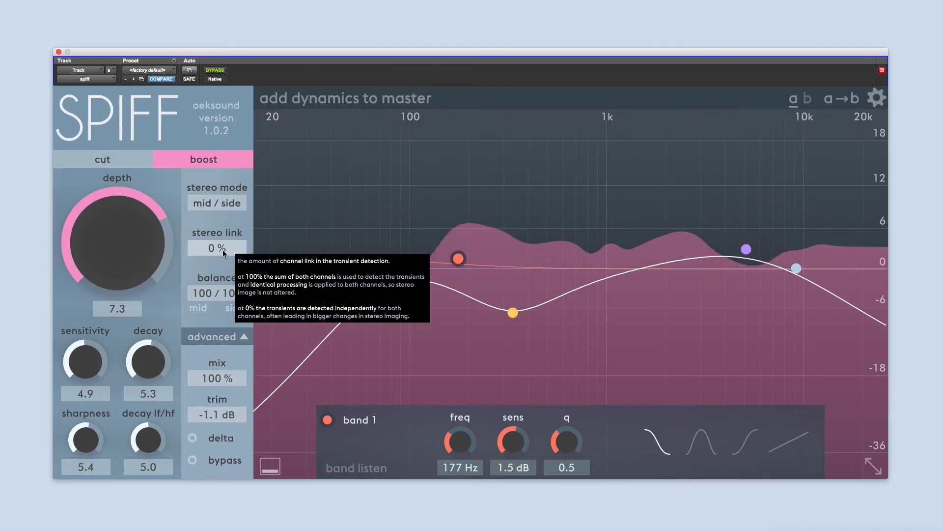
drag(216, 248, 216, 235)
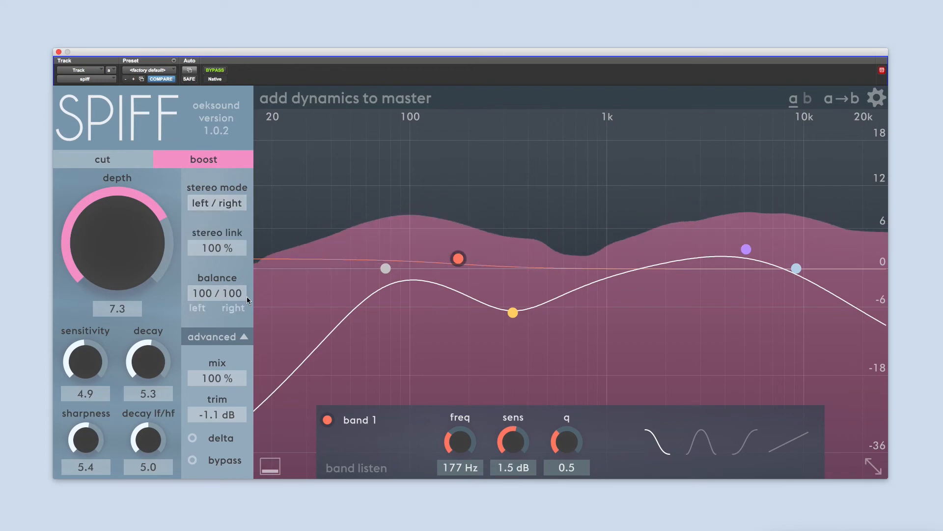
click(217, 292)
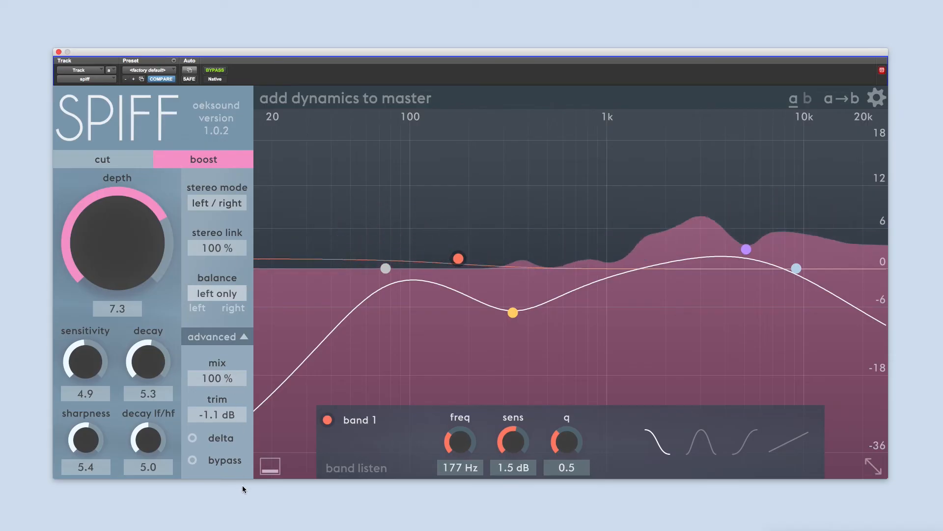
click(216, 293)
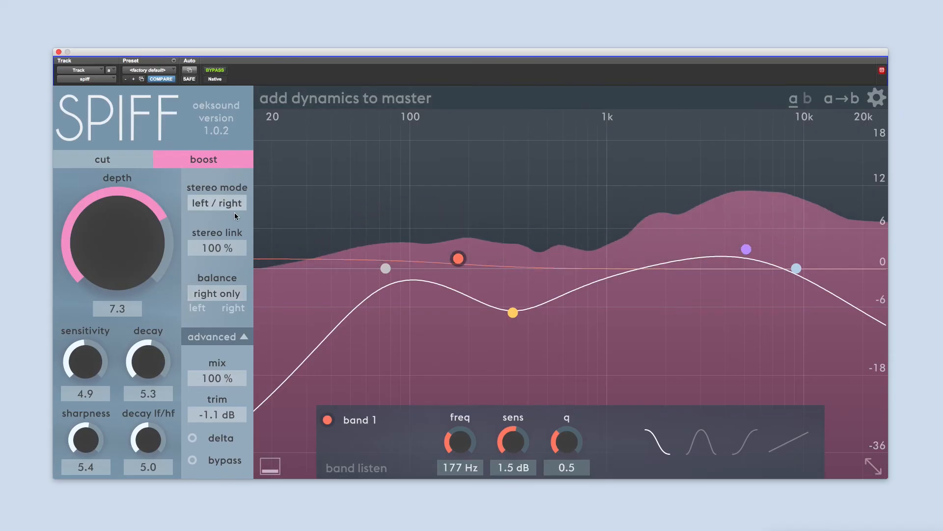
Return to mid/side mode with balance processing only the mid channel
click(217, 203)
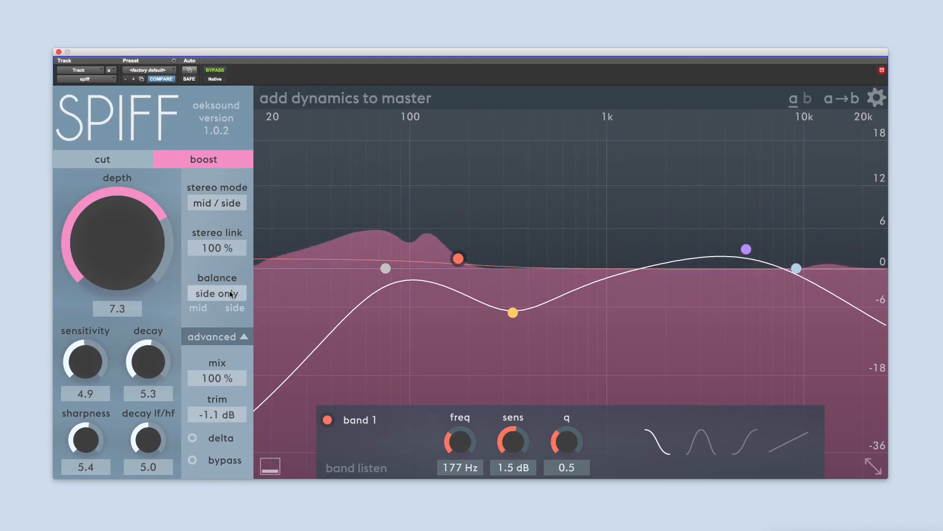
click(217, 293)
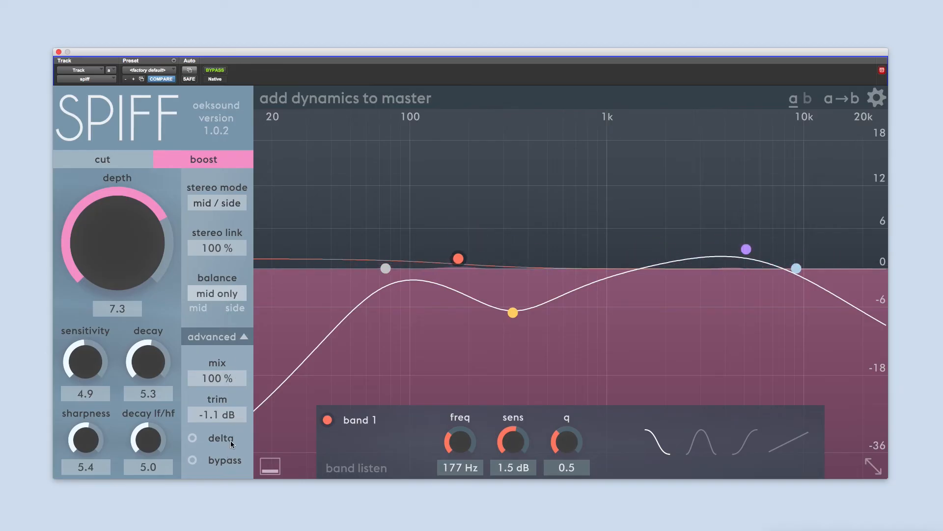
click(216, 293)
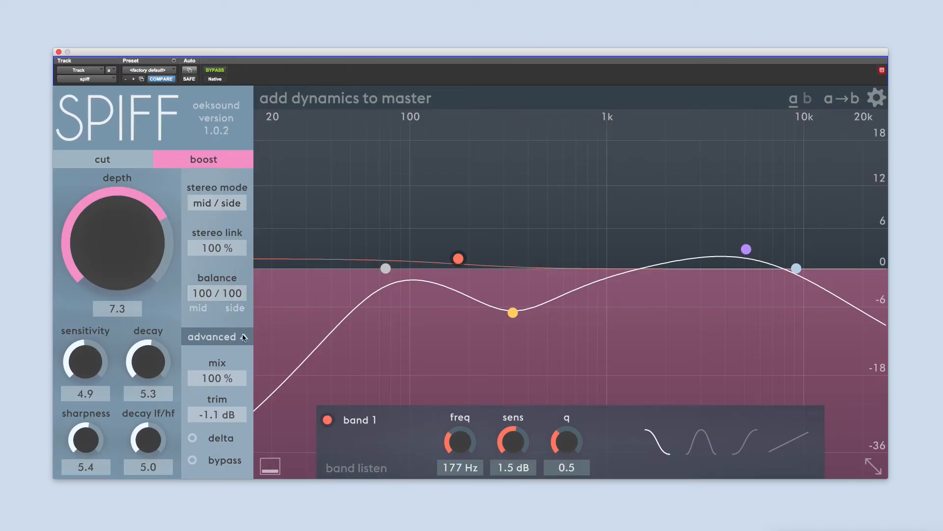
In the advanced section, set resolution to high and oversampling off
click(215, 337)
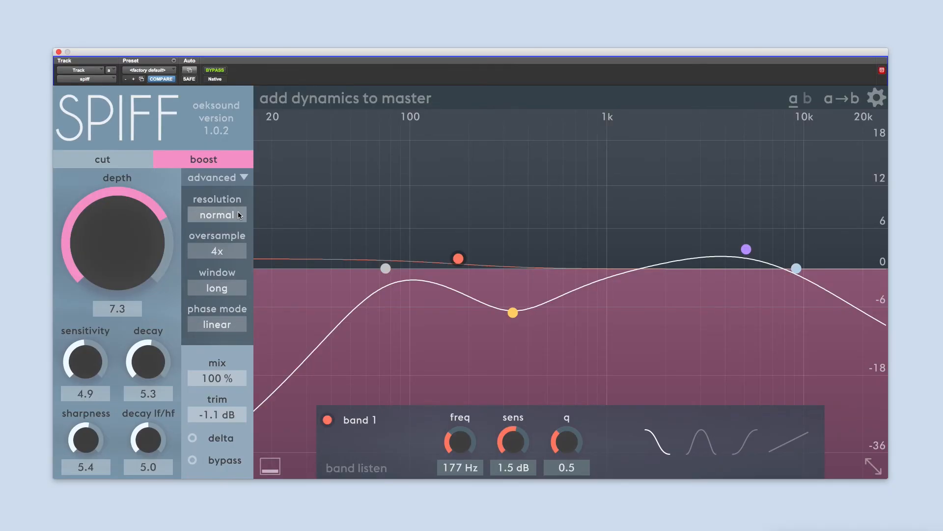
click(217, 215)
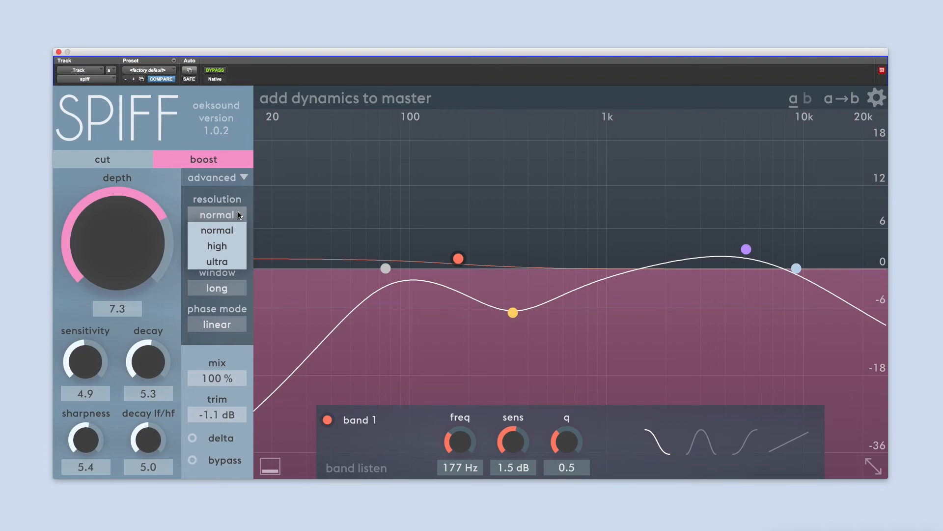
click(216, 246)
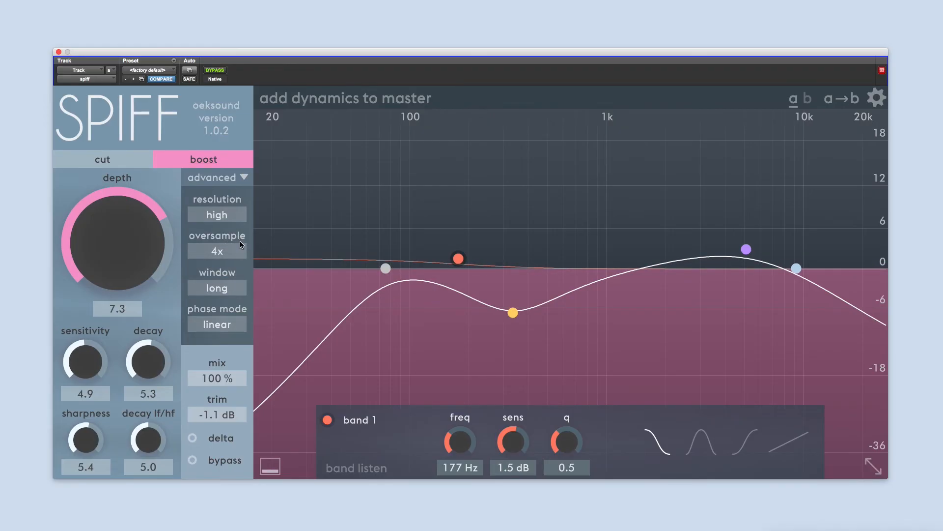
click(216, 251)
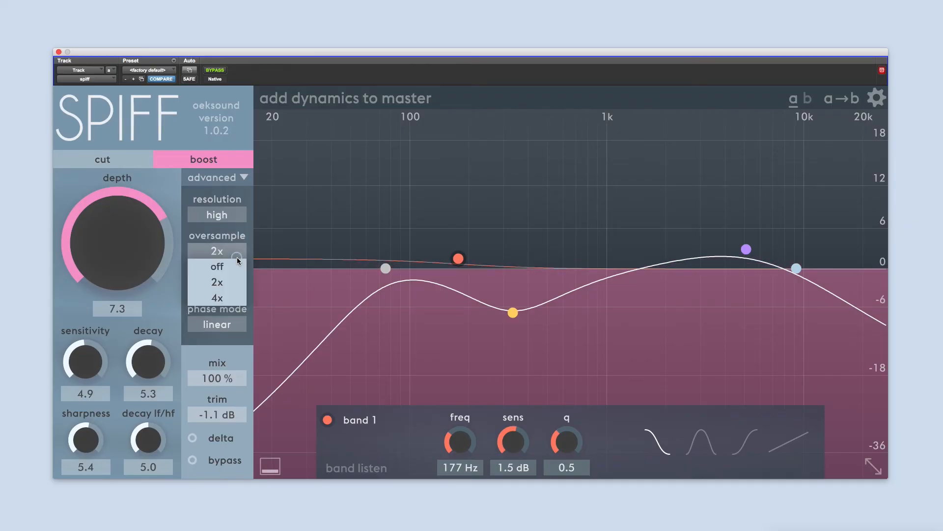
click(216, 267)
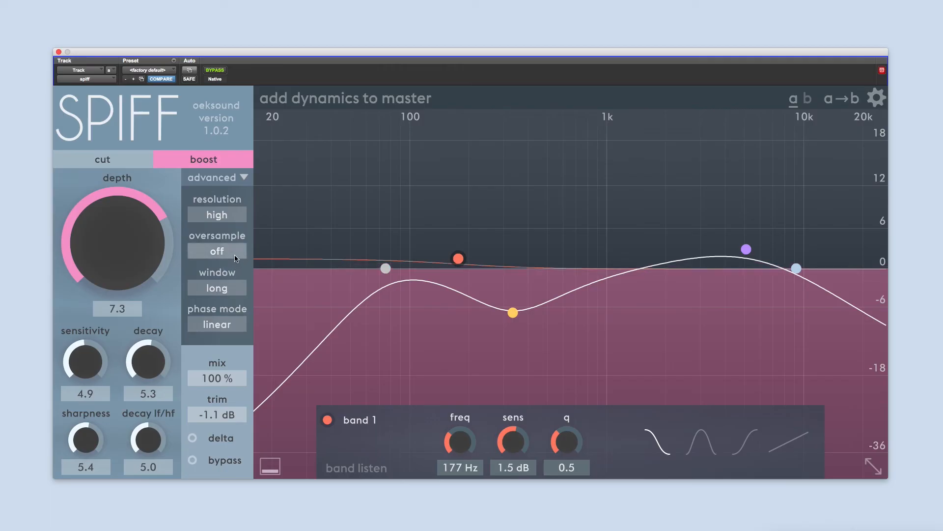
mouse_move(216, 250)
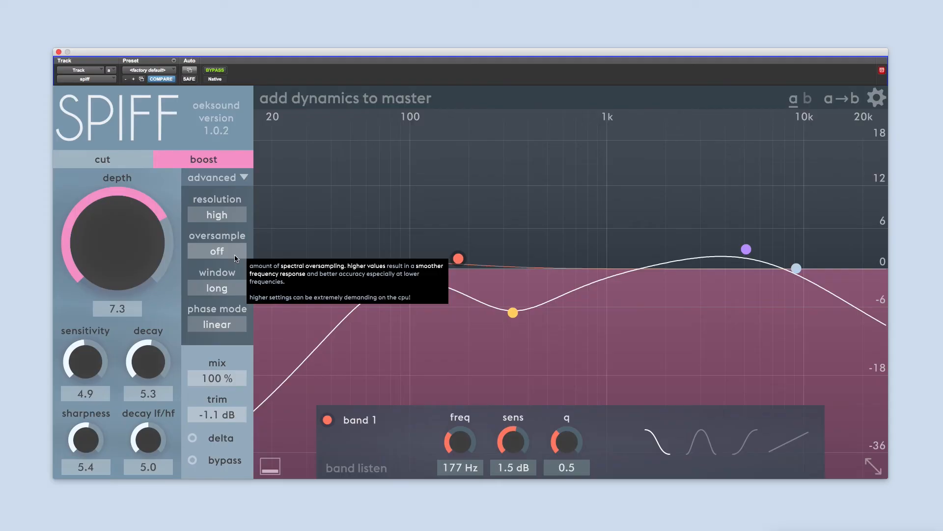
mouse_move(229, 274)
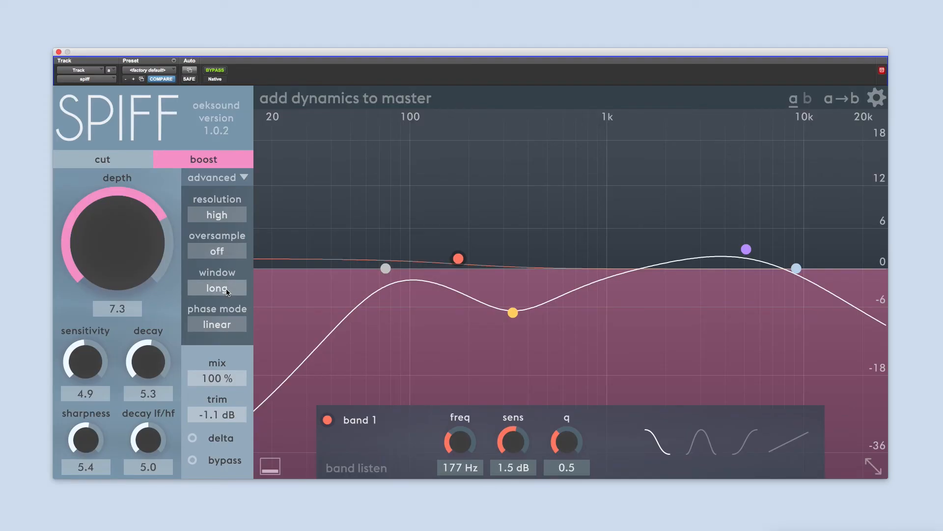
mouse_move(217, 288)
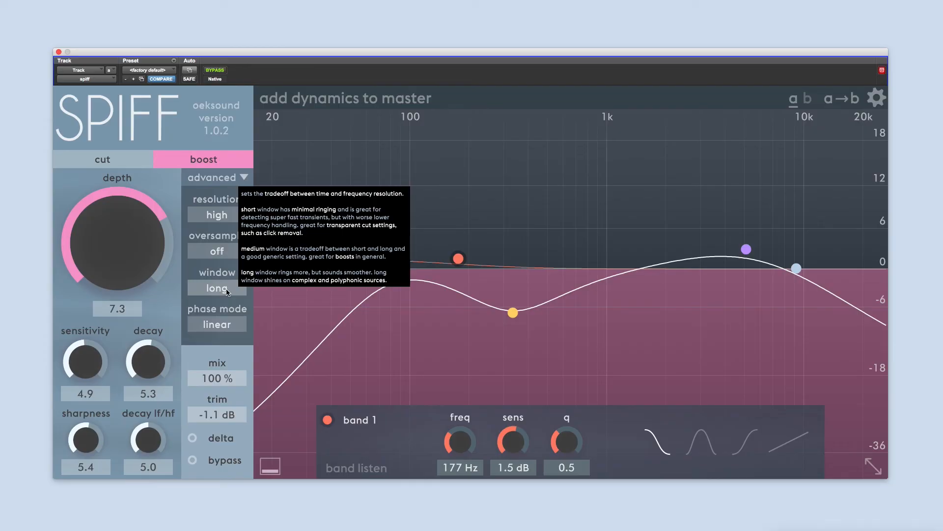
Set the window to medium and phase mode to minimum
click(216, 288)
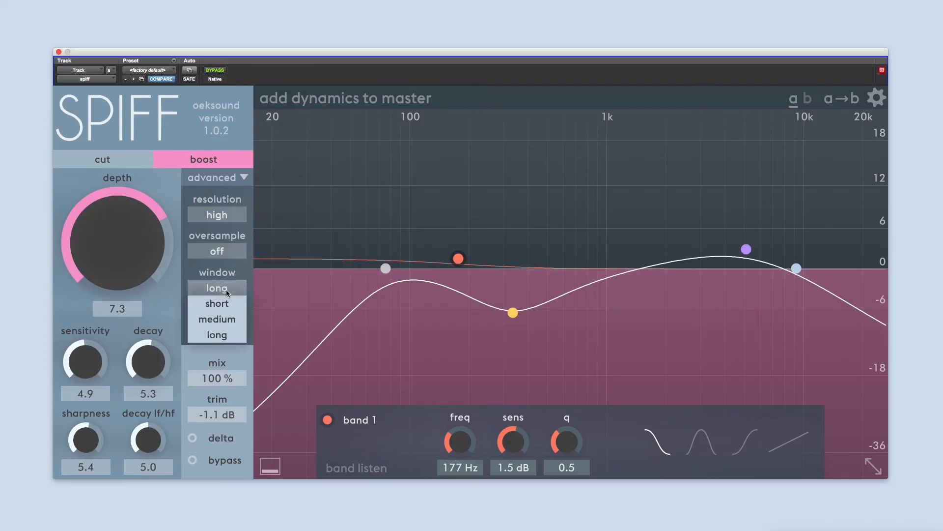
mouse_move(216, 302)
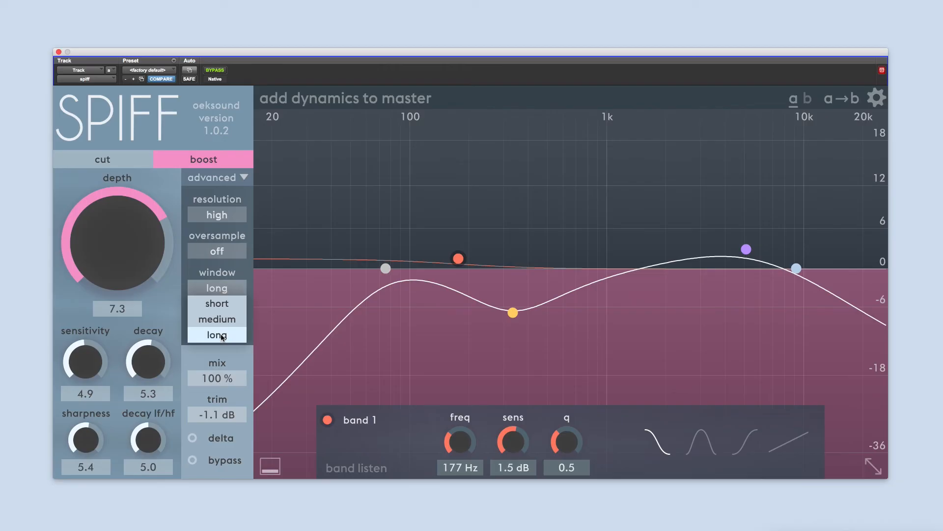
mouse_move(216, 318)
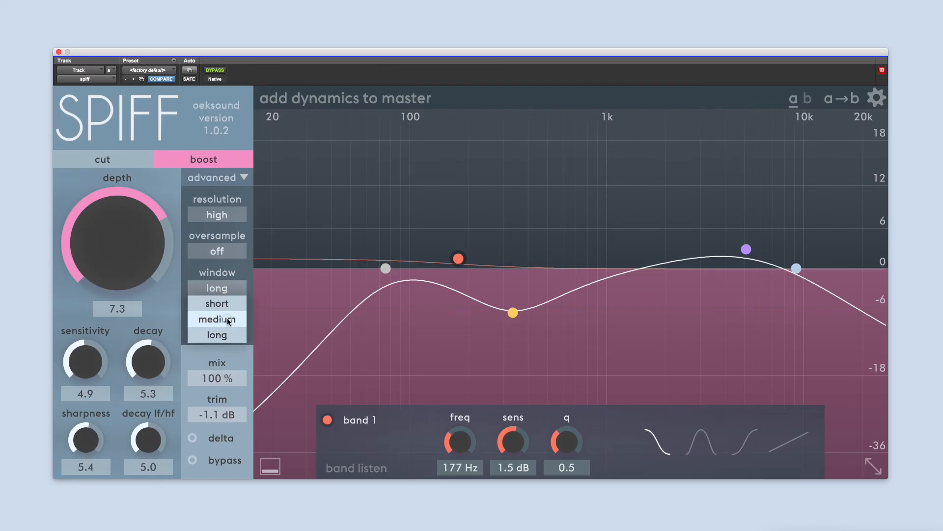
click(216, 319)
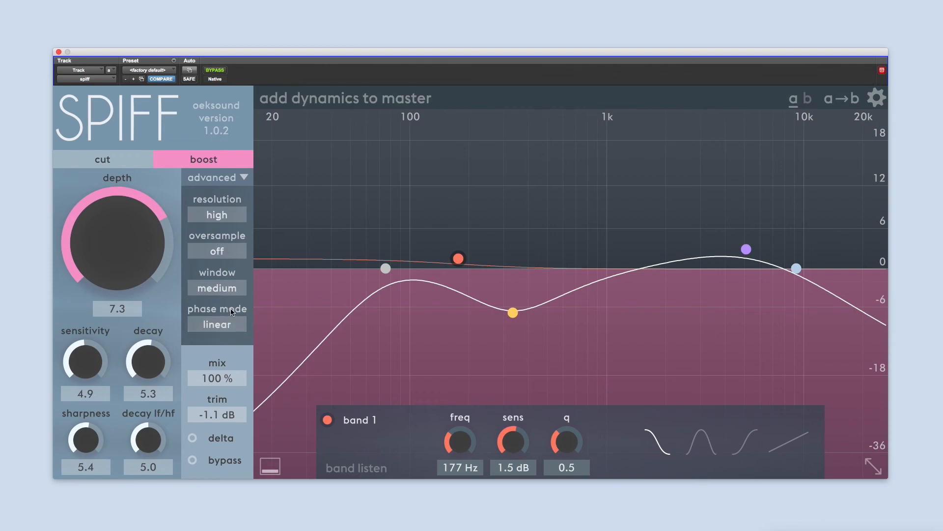
mouse_move(236, 306)
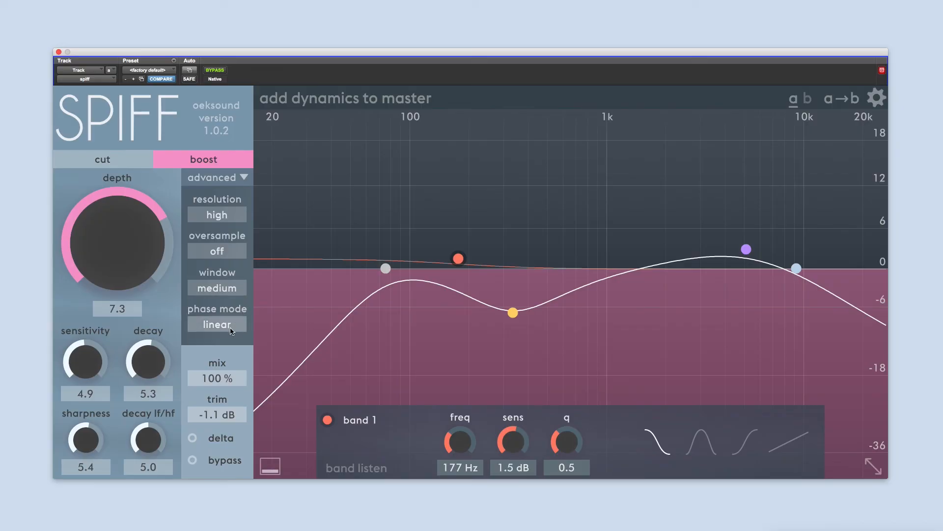
click(216, 325)
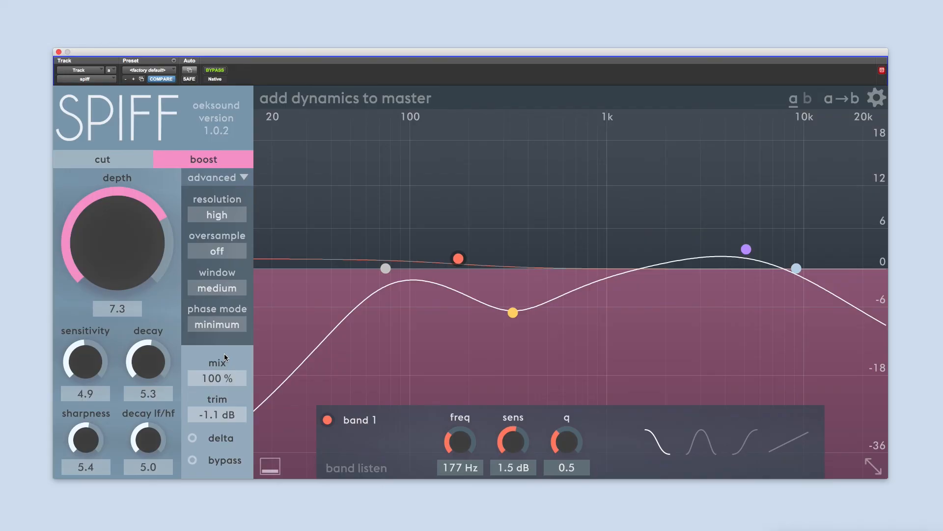
mouse_move(230, 349)
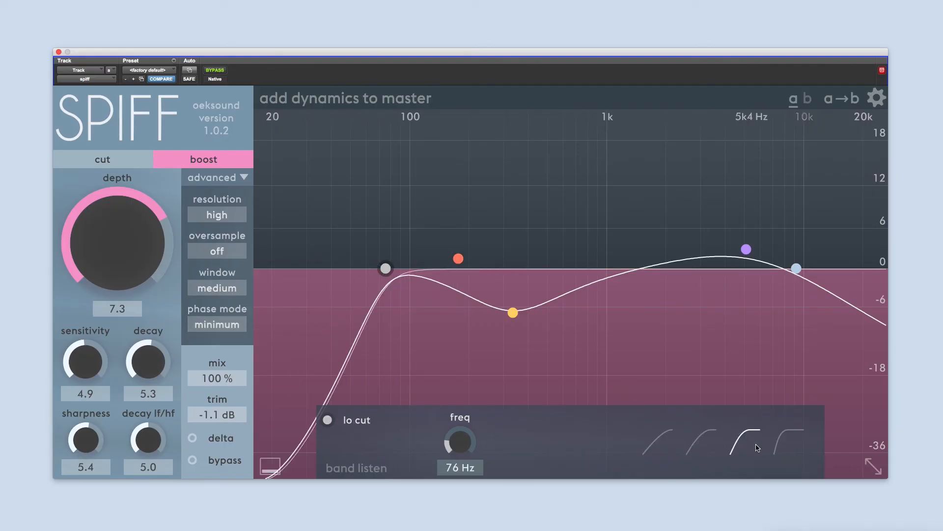
Reshape the curve: lift bands 1 and 2 into boosts, adjust the lo cut, and push the hi cut near 19 kHz
drag(385, 270, 387, 268)
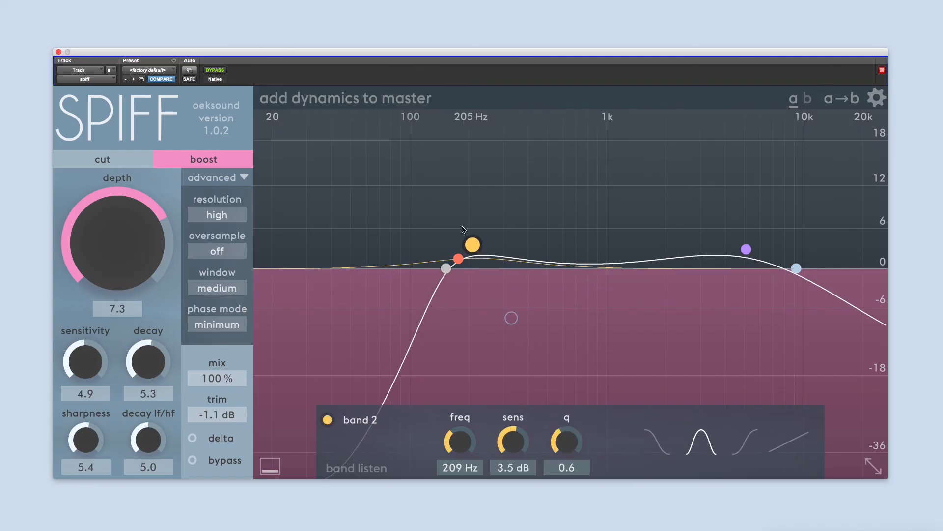
drag(472, 245, 457, 204)
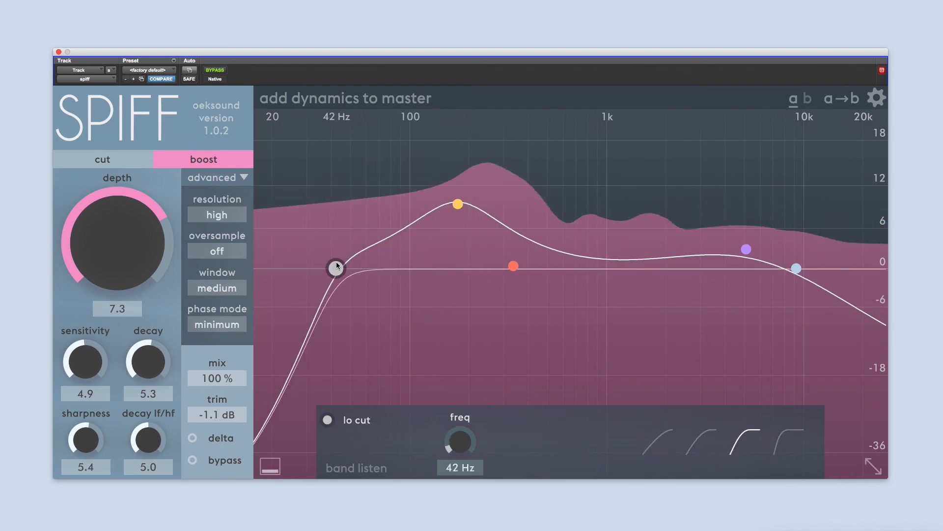
drag(459, 205, 508, 309)
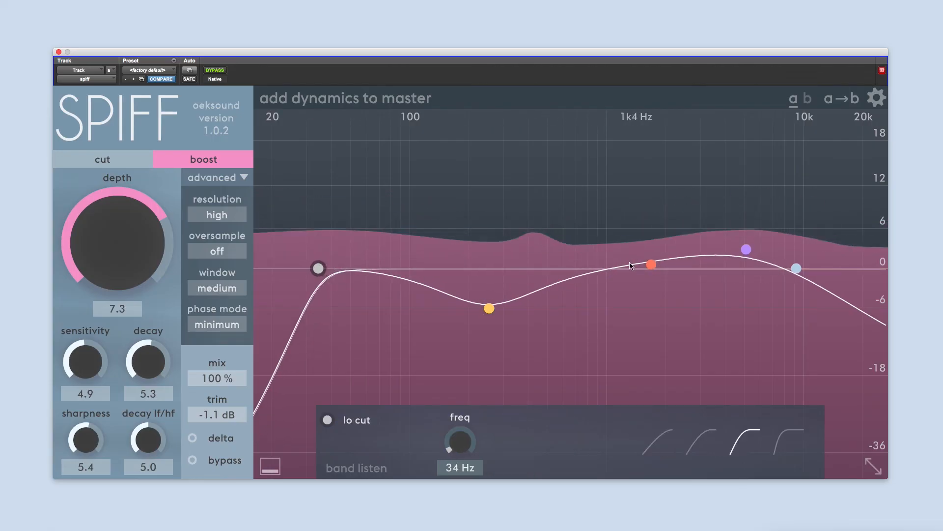
drag(653, 263, 430, 244)
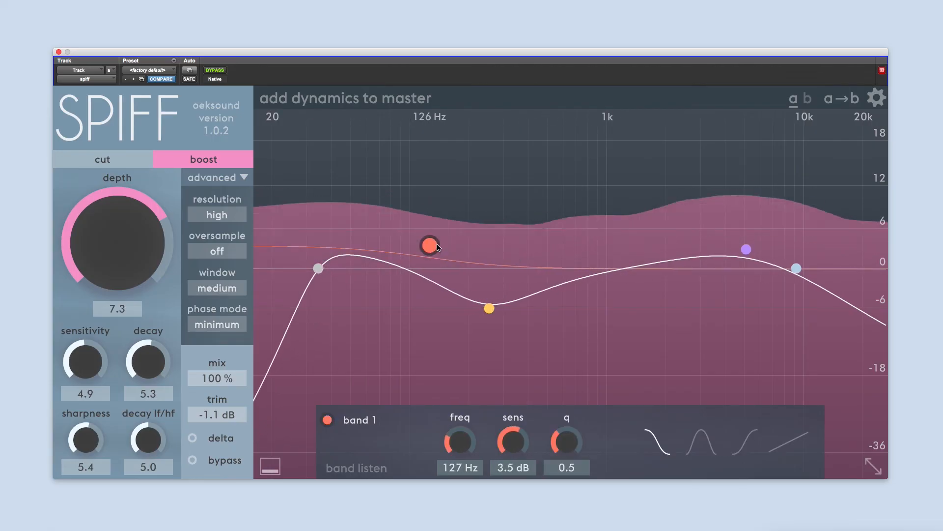
drag(746, 249, 687, 213)
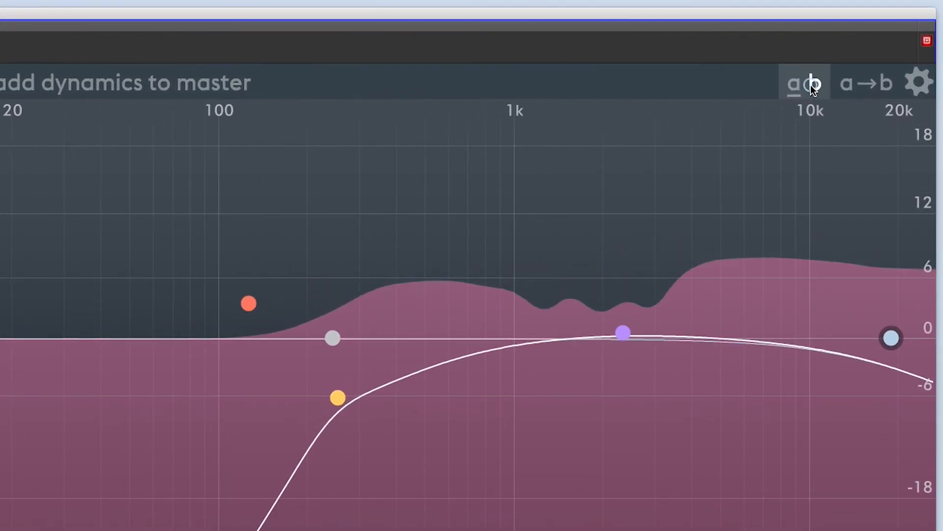
Compare against the alternate b state and return to state a
click(794, 83)
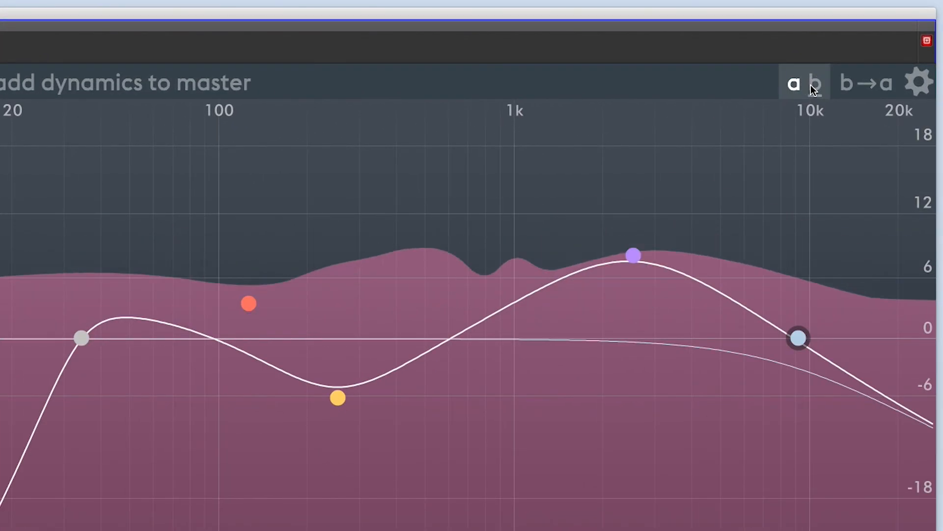
click(817, 82)
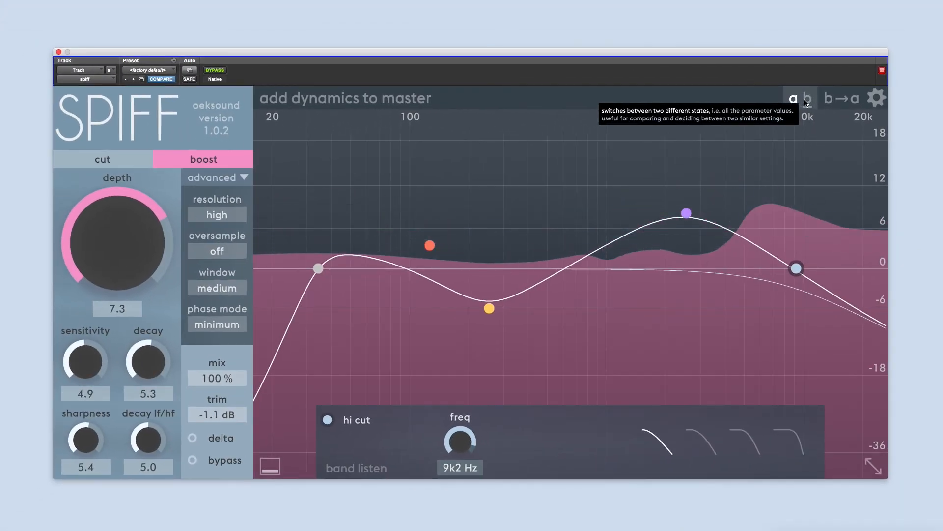
click(811, 99)
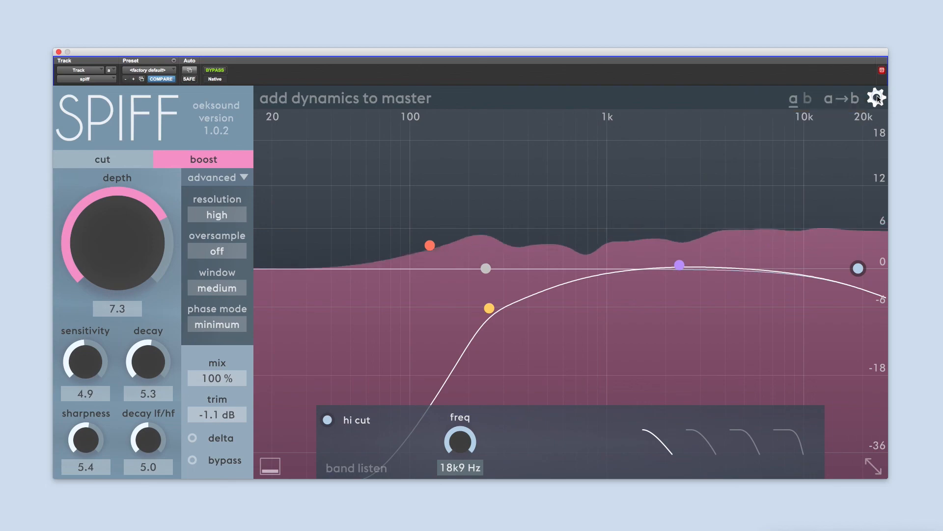
Visit the settings and about pages, then return to the main curve view with state b showing
click(876, 99)
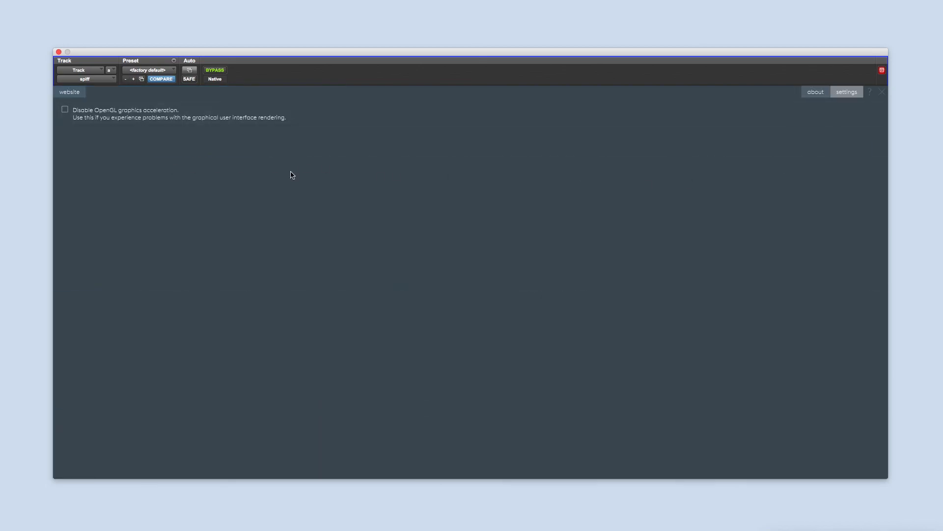
click(816, 92)
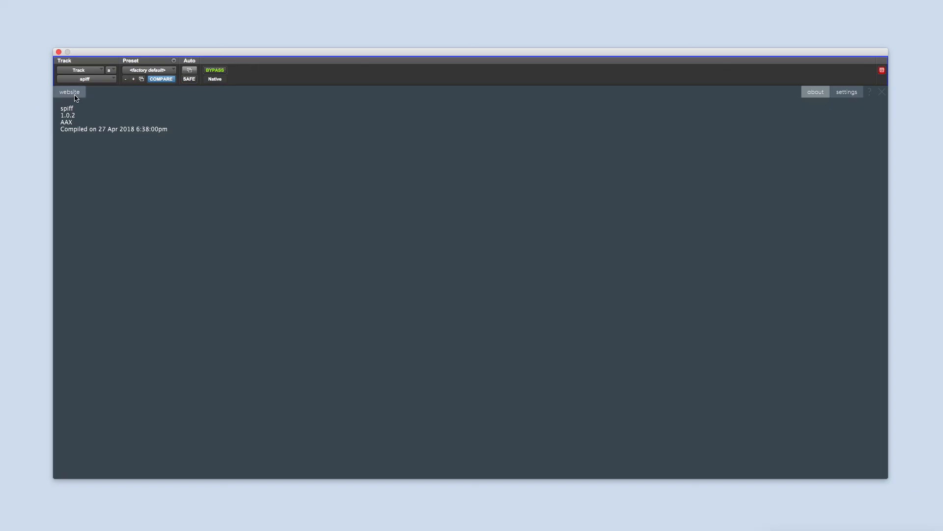
click(846, 92)
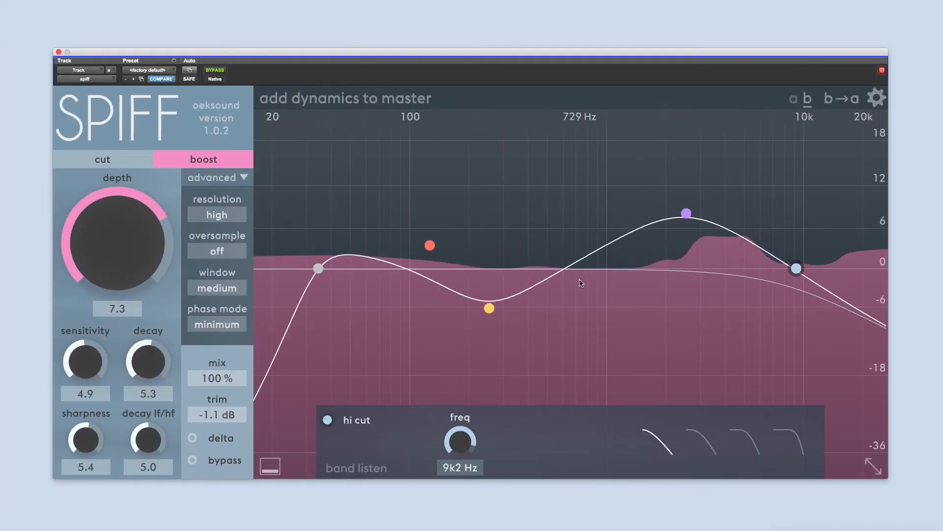
Set the hi cut near 17.5 kHz, flatten band 3 to 1.3 dB and deepen band 2 to -6.6 dB at 333 Hz
drag(795, 268, 851, 268)
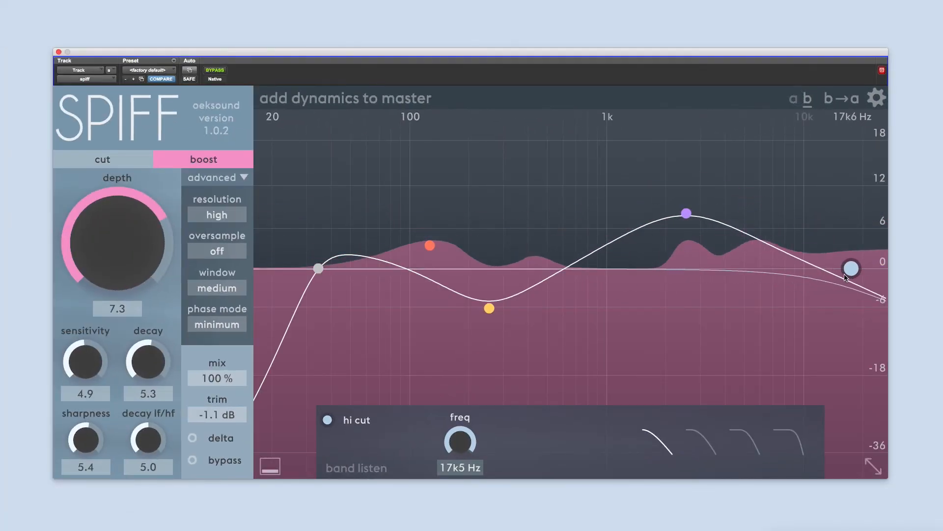
drag(687, 214, 682, 260)
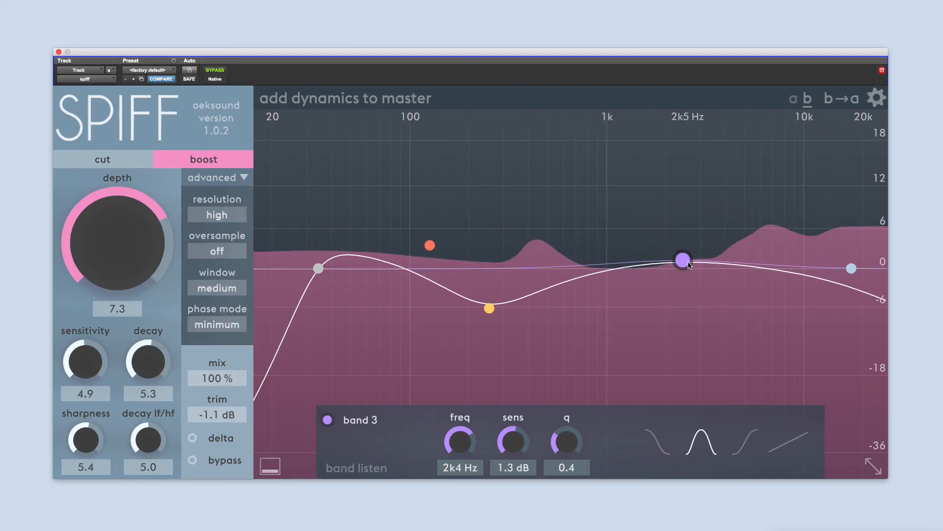
drag(491, 307, 510, 312)
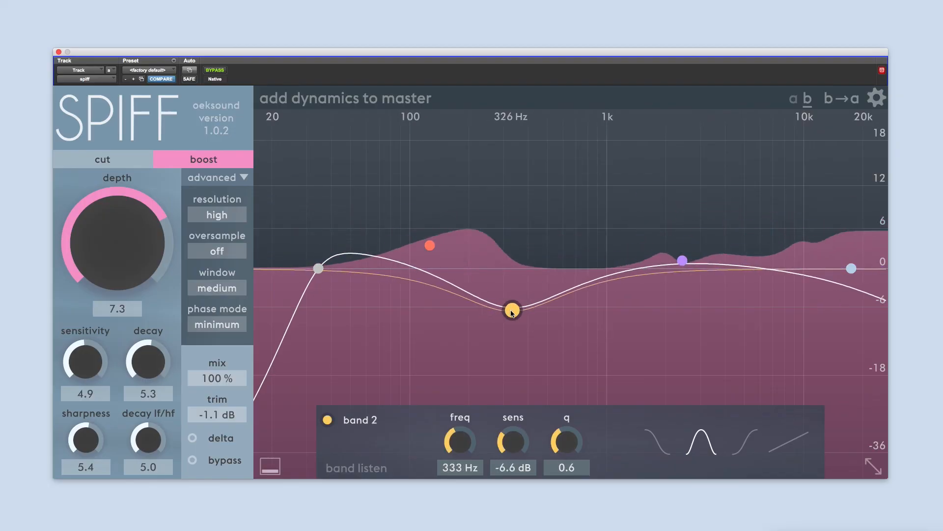